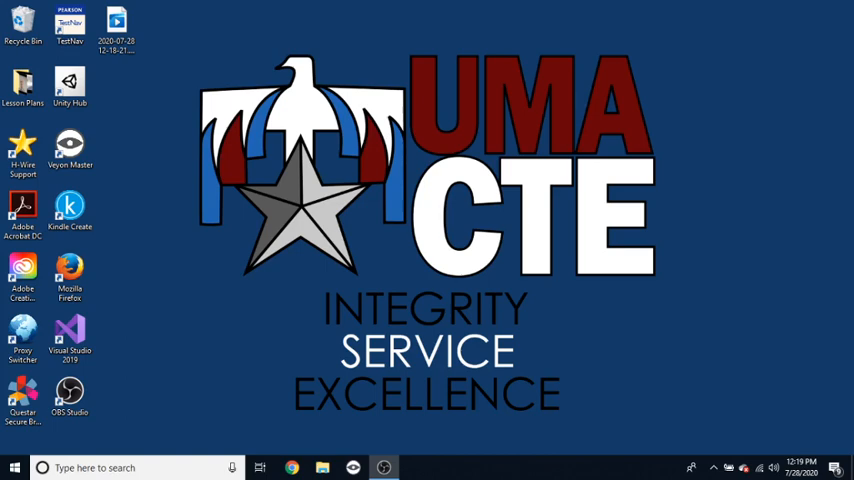
mouse_move(279, 388)
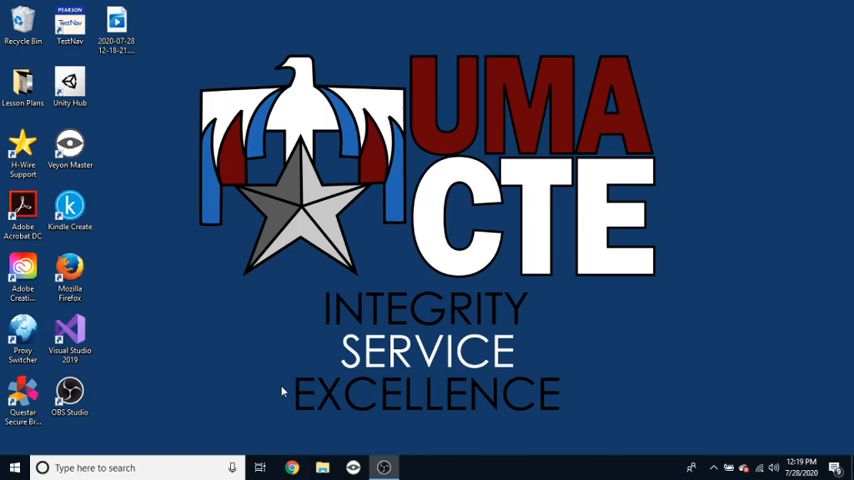
mouse_move(225, 325)
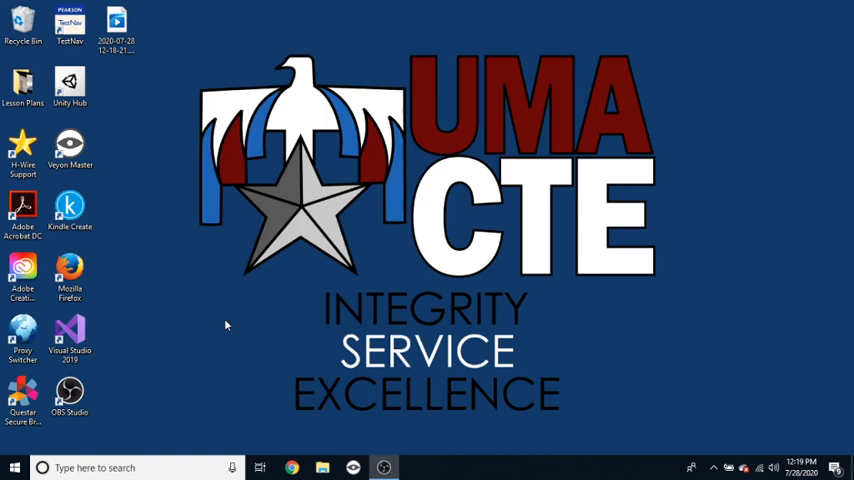
mouse_move(235, 378)
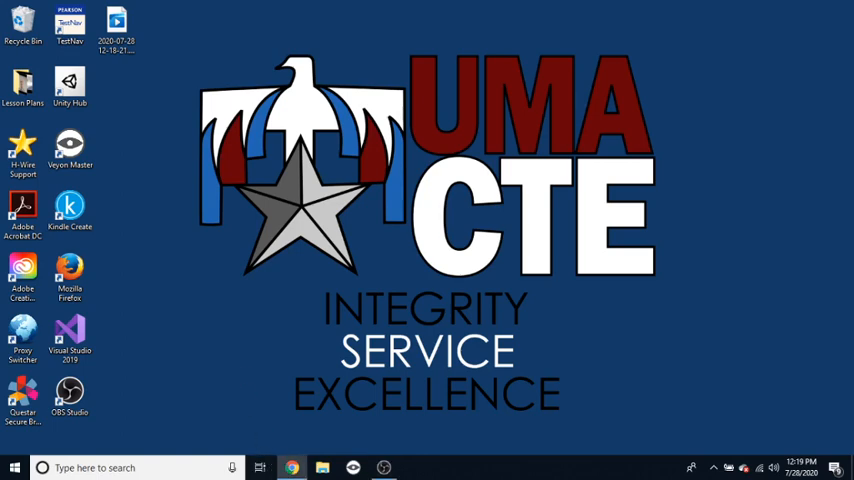
Launch Chrome from the taskbar and maximize its new tab window
left_click(292, 467)
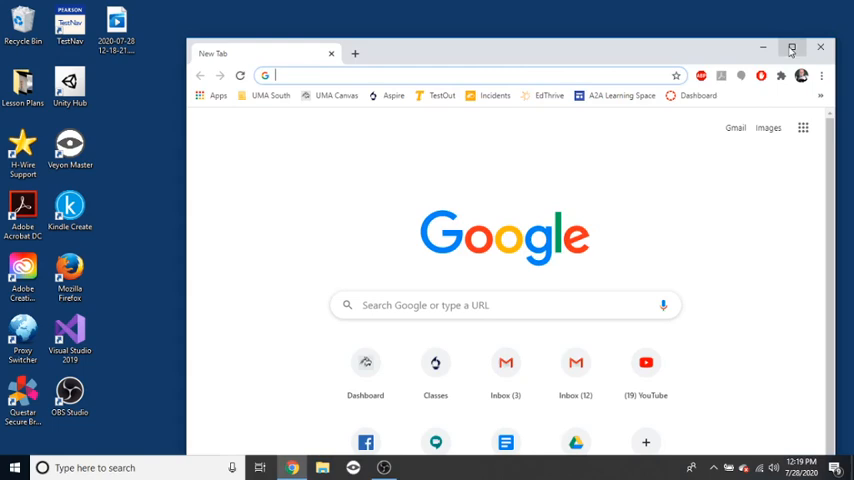
left_click(791, 47)
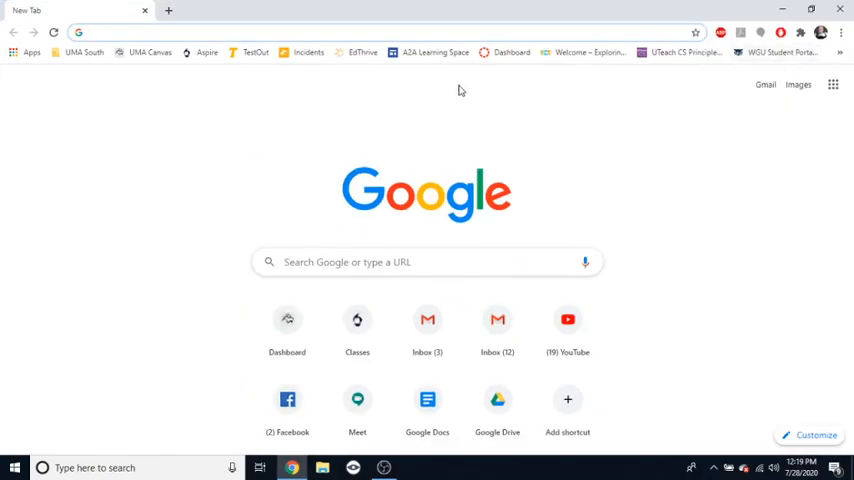
mouse_move(264, 100)
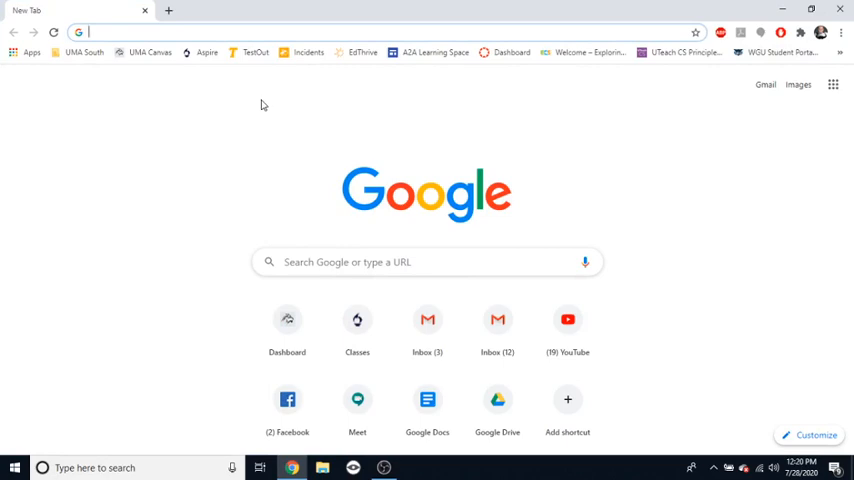
mouse_move(230, 107)
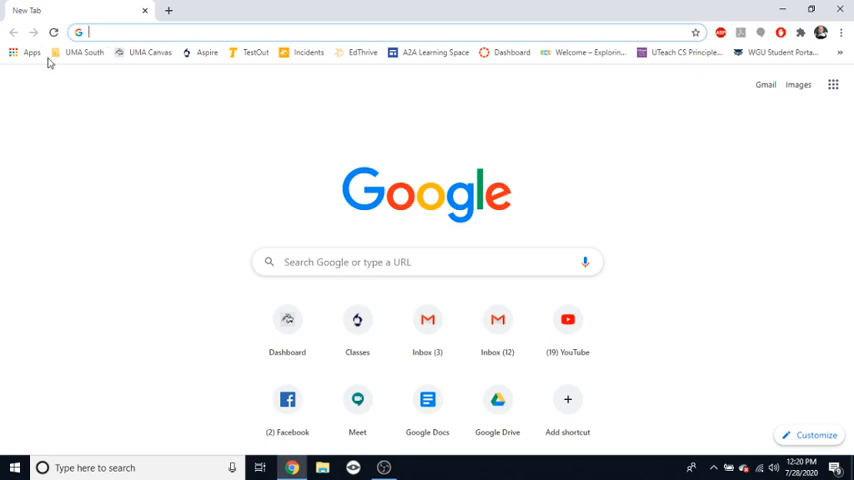
mouse_move(258, 24)
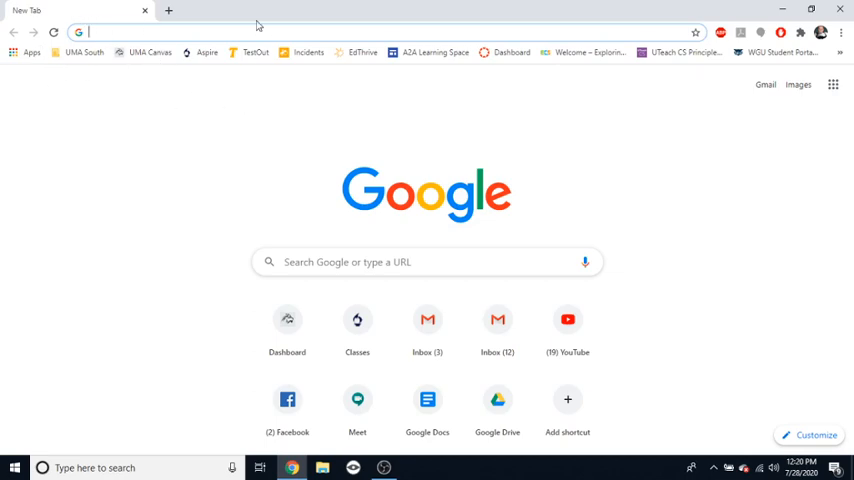
mouse_move(247, 147)
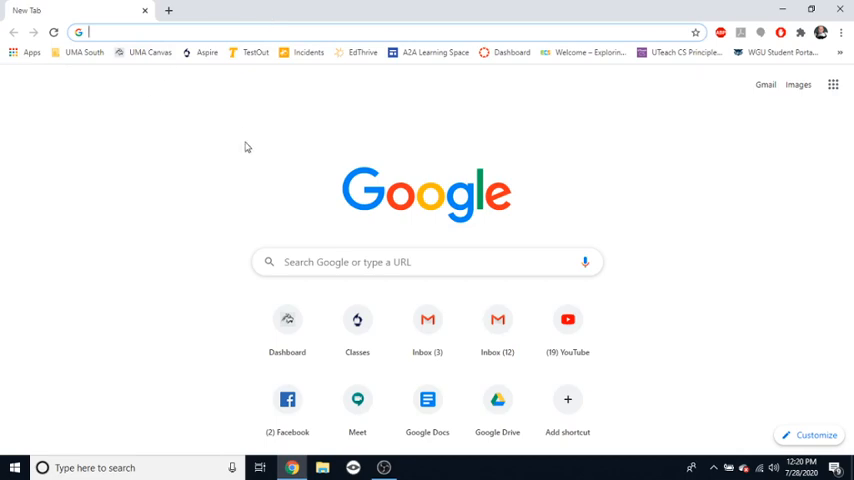
mouse_move(251, 152)
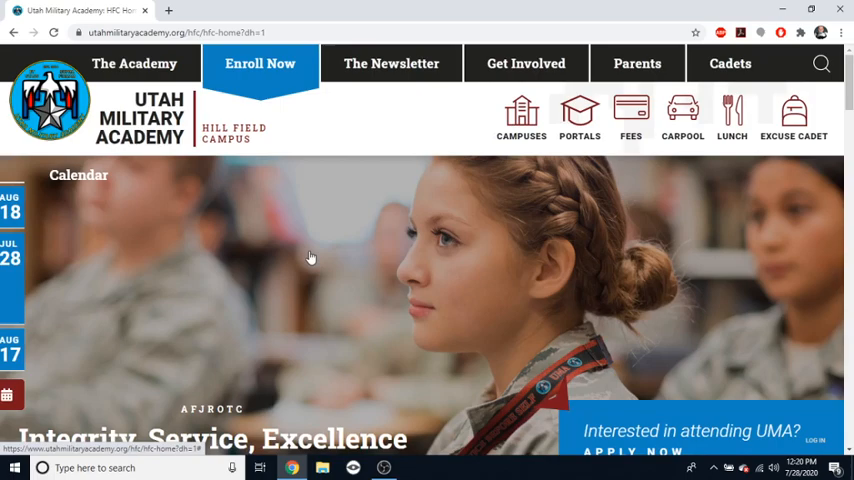
mouse_move(391, 270)
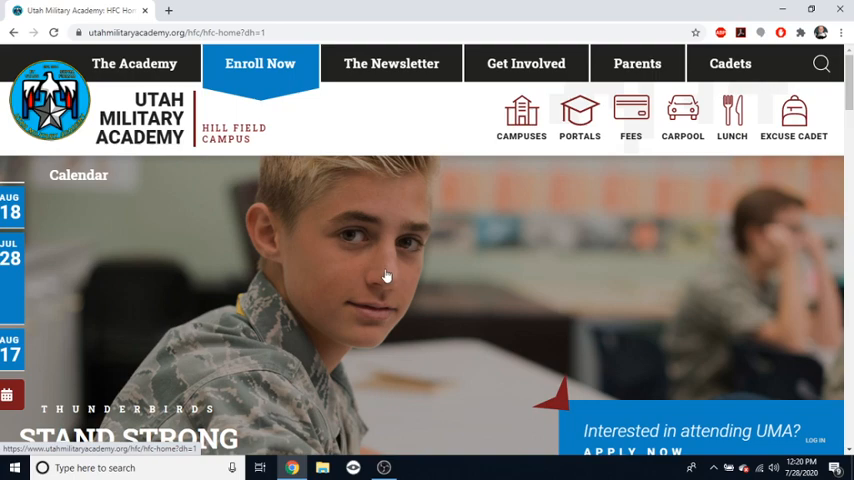
Load the Hill Field Campus home page and reveal the Portals menu with Aspire and Canvas
left_click(170, 32)
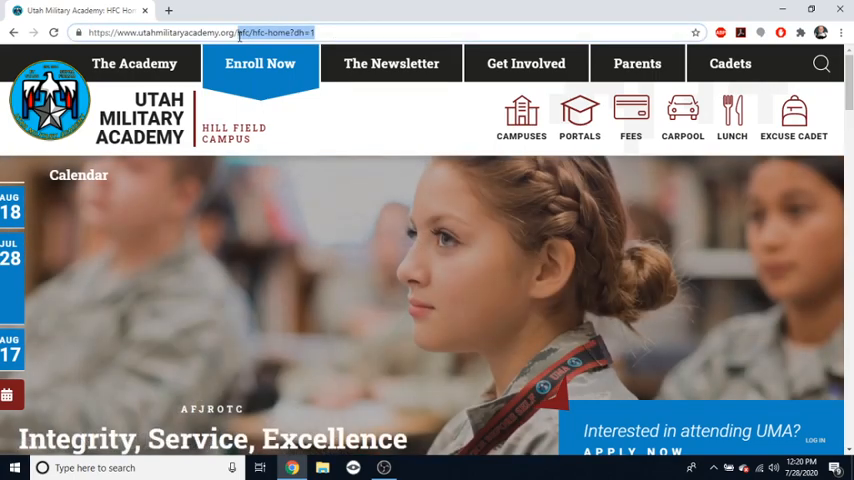
left_click(200, 32)
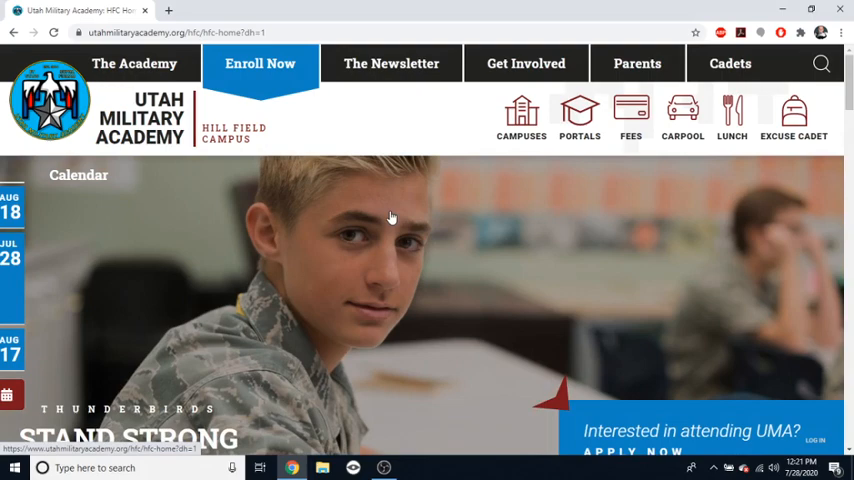
mouse_move(344, 232)
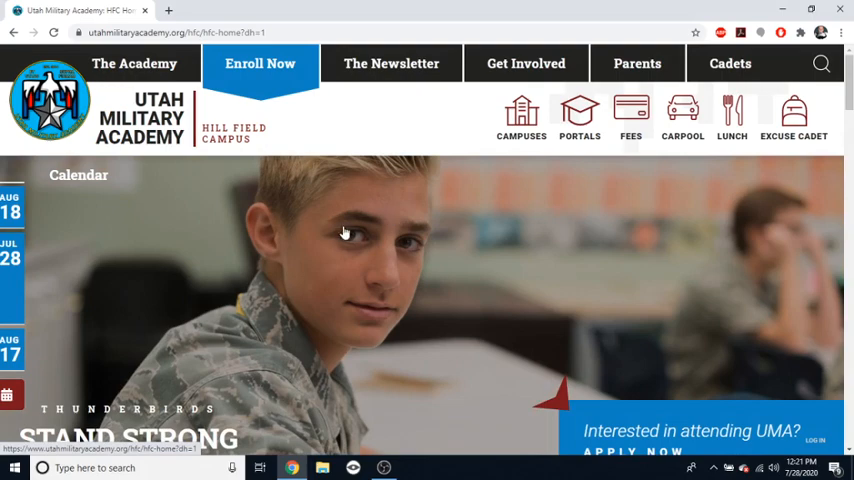
left_click(579, 115)
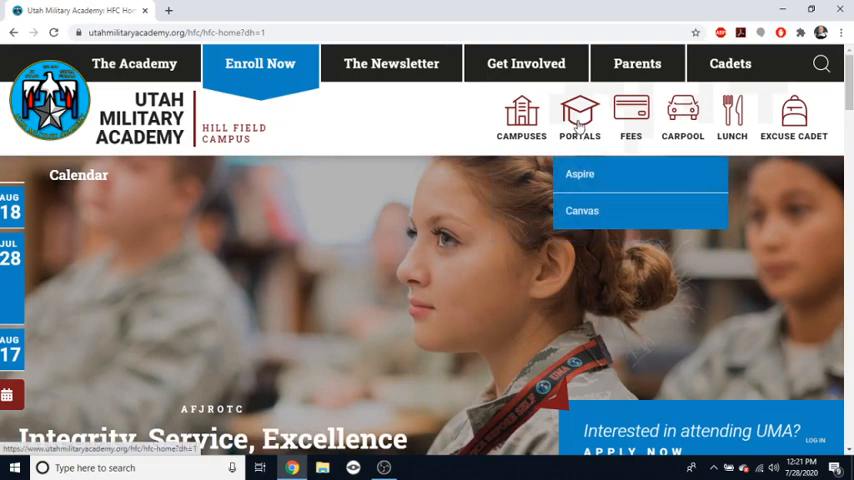
mouse_move(588, 211)
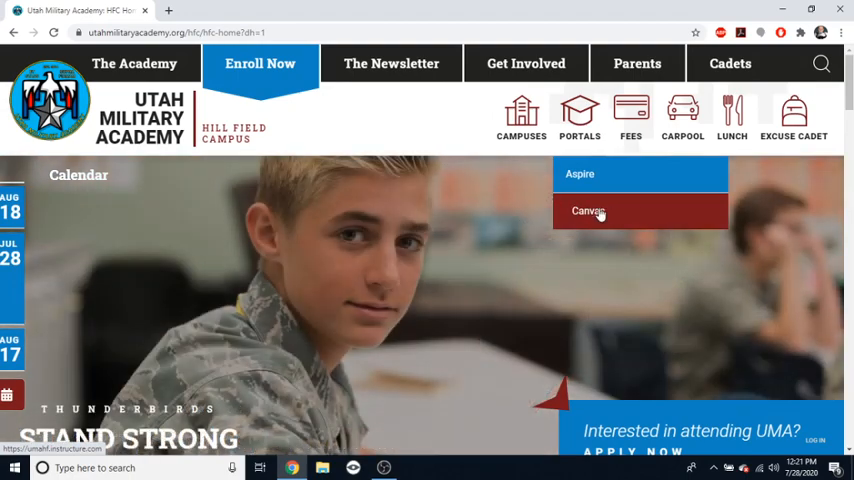
Follow the Canvas portal link to Google's 'Choose an account' page
left_click(588, 211)
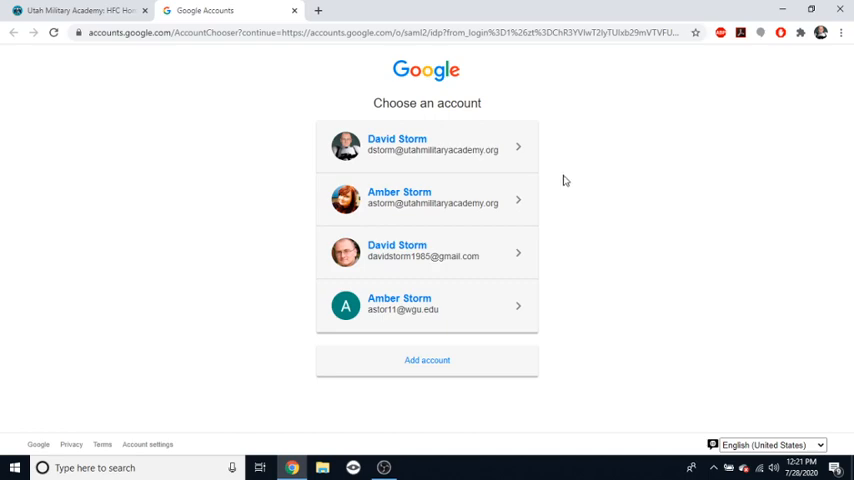
mouse_move(315, 114)
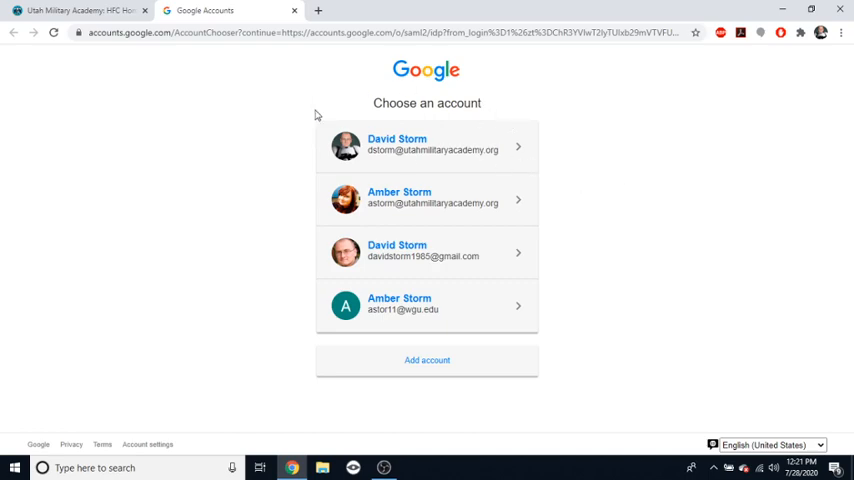
mouse_move(197, 60)
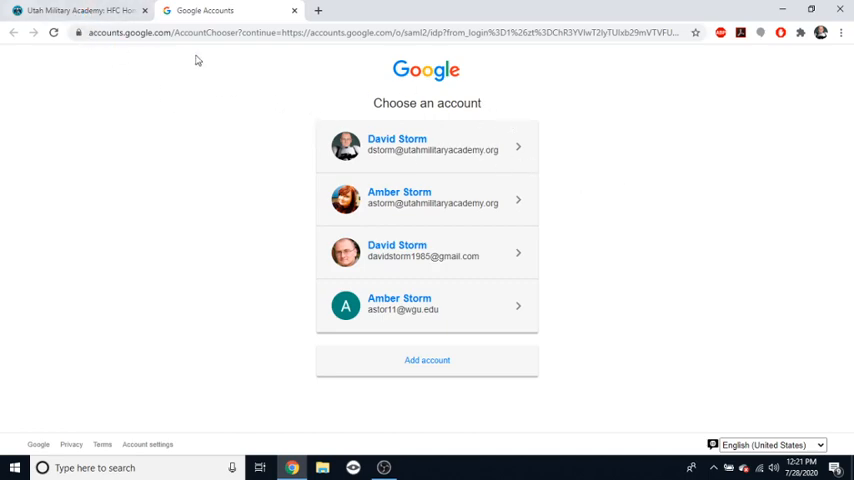
mouse_move(419, 150)
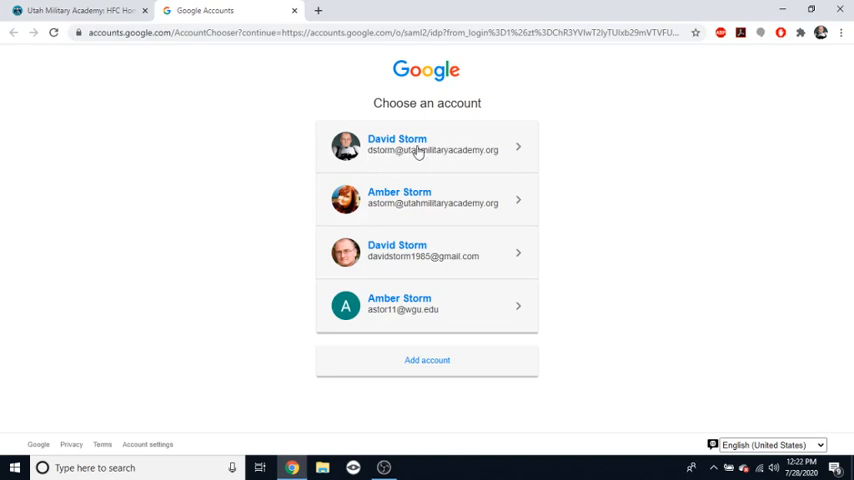
mouse_move(363, 150)
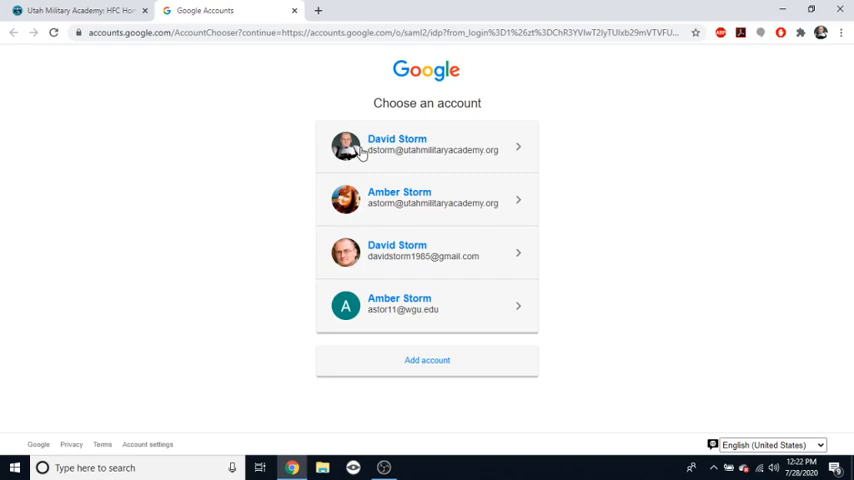
mouse_move(446, 213)
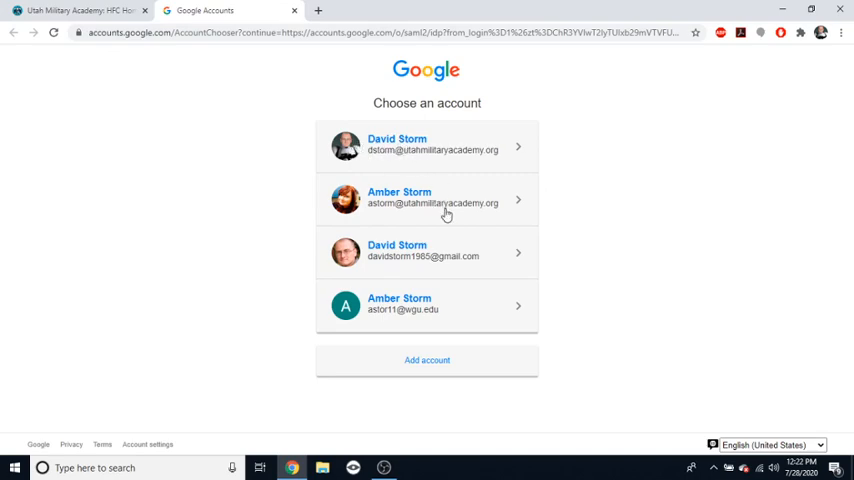
mouse_move(505, 260)
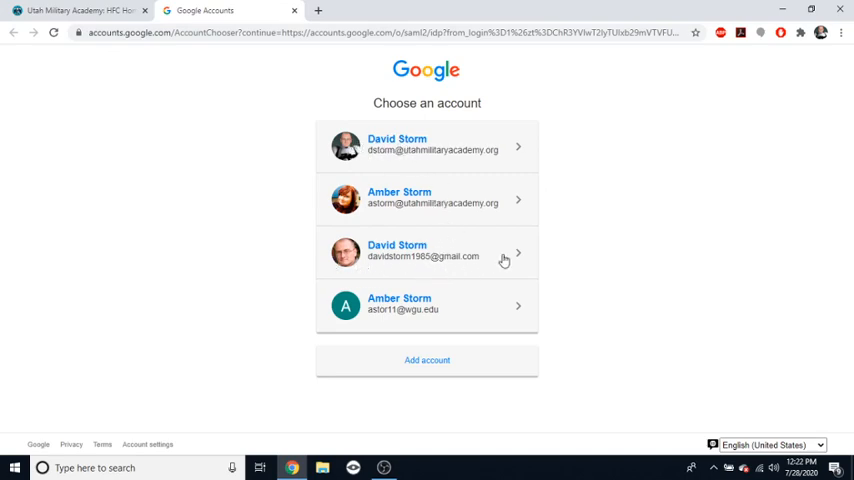
mouse_move(430, 274)
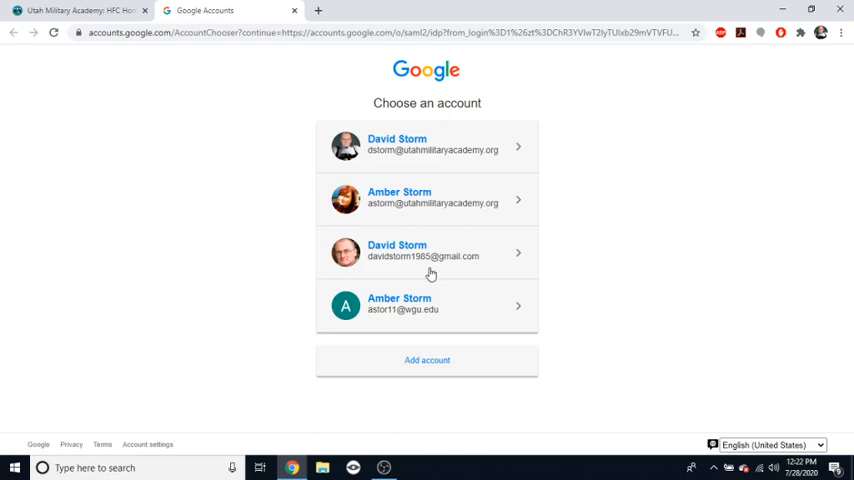
mouse_move(433, 278)
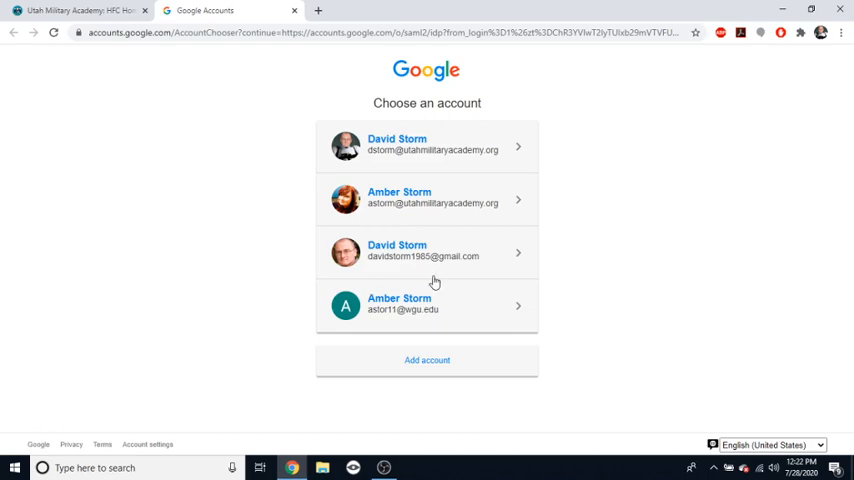
mouse_move(442, 268)
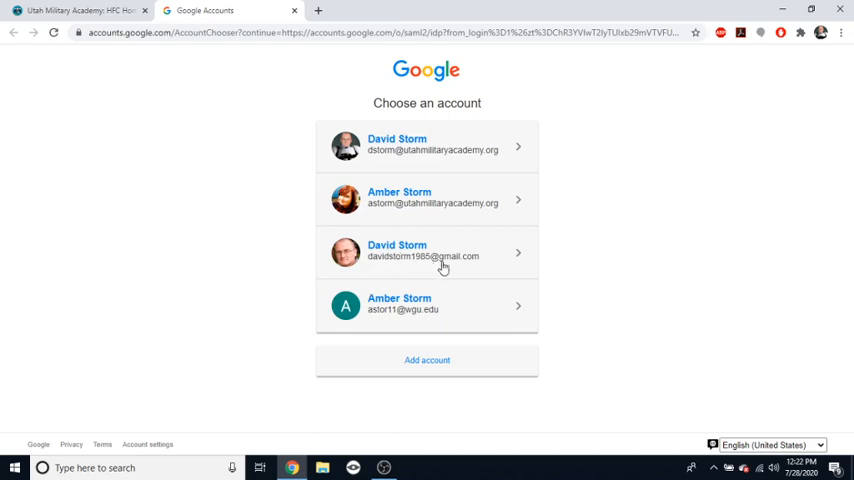
mouse_move(408, 270)
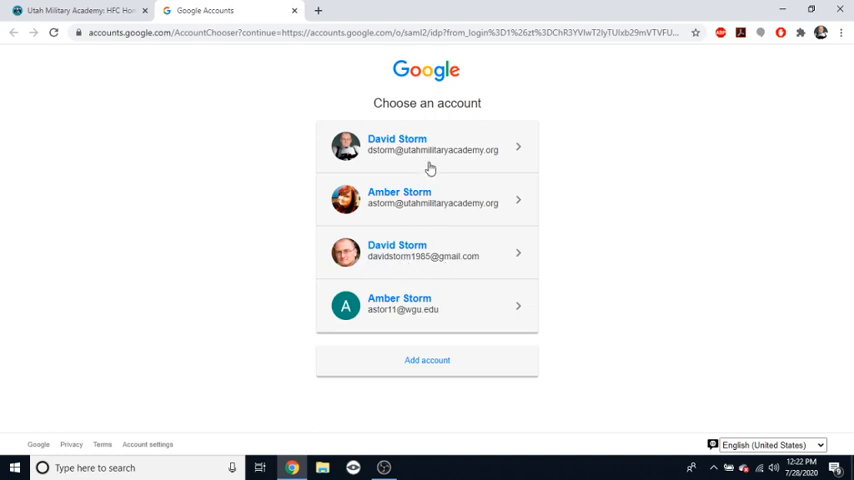
mouse_move(425, 264)
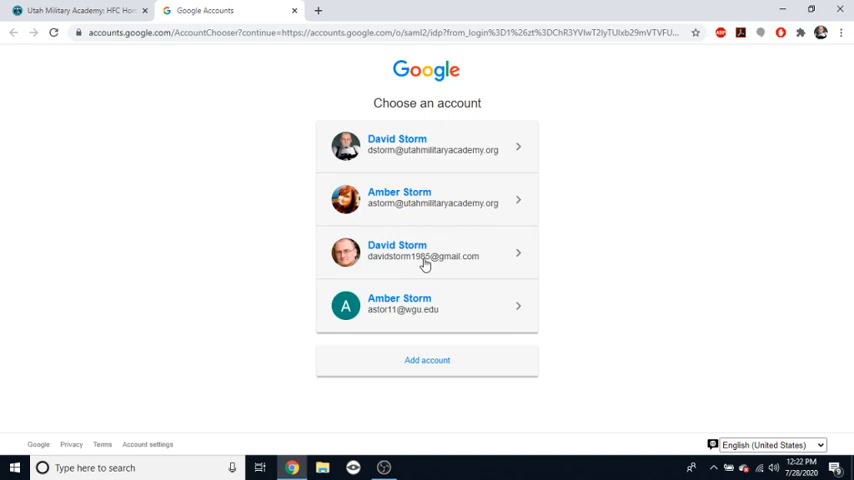
Pick an account, land on the 403 app_not_configured_for_user error, and check the Chrome profile
left_click(427, 251)
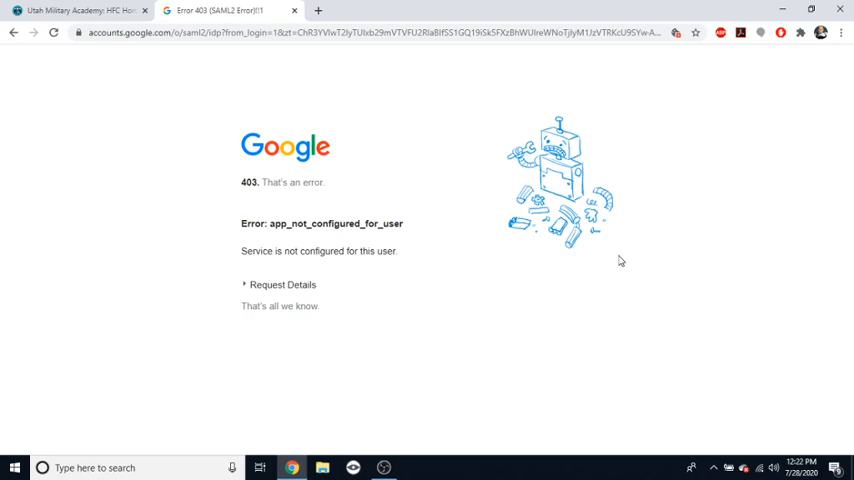
mouse_move(846, 26)
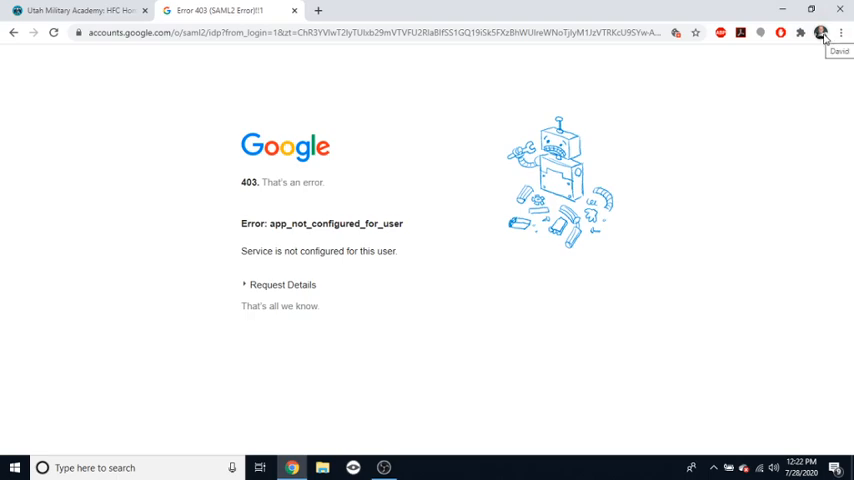
left_click(820, 32)
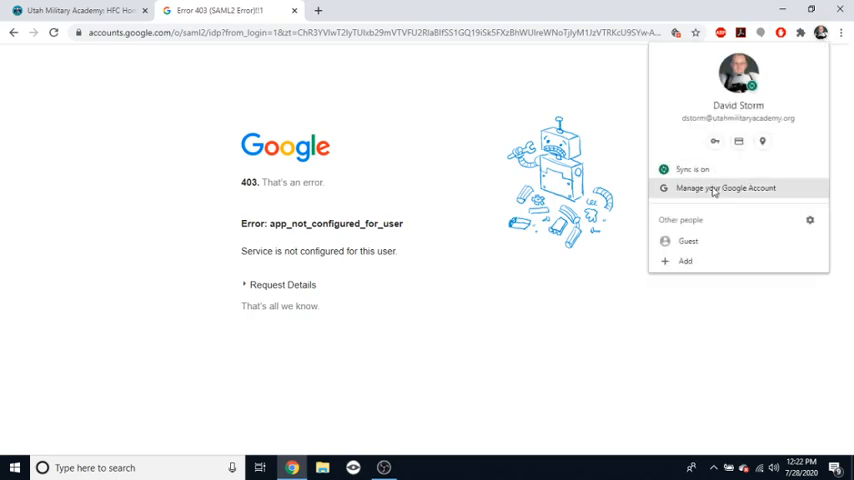
mouse_move(743, 126)
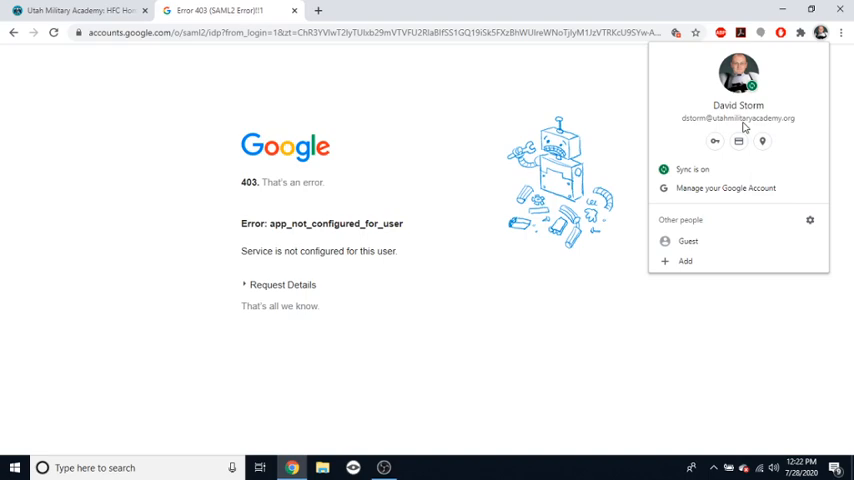
mouse_move(760, 120)
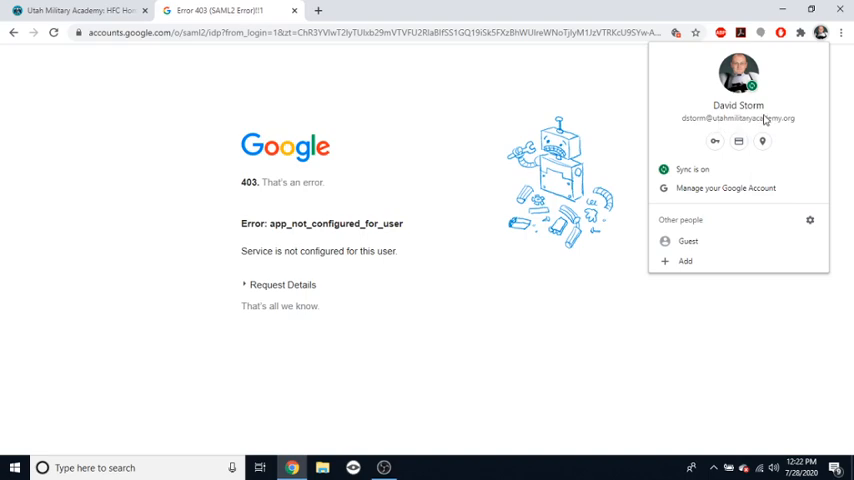
mouse_move(757, 124)
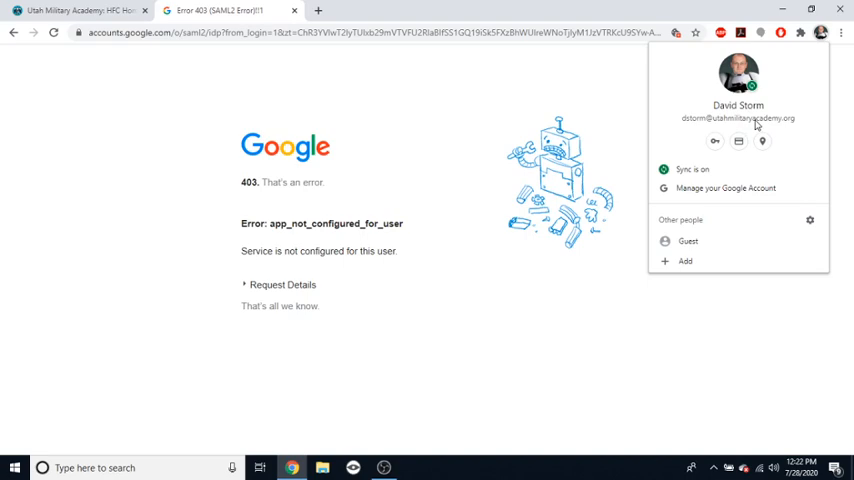
mouse_move(708, 223)
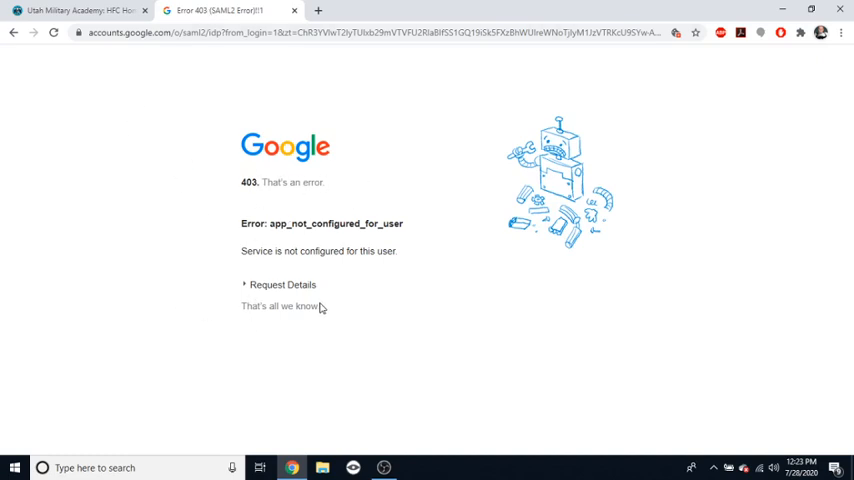
mouse_move(197, 167)
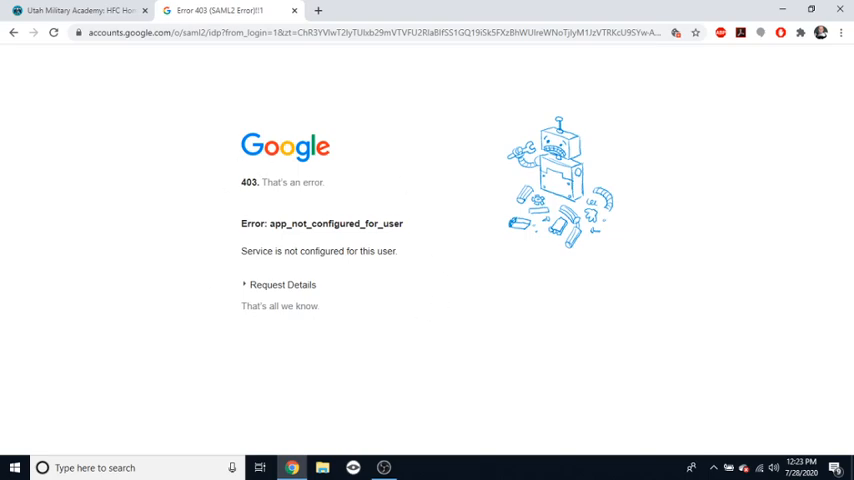
Close the Error 403 tab and choose Portals > Canvas again on the academy page
left_click(75, 10)
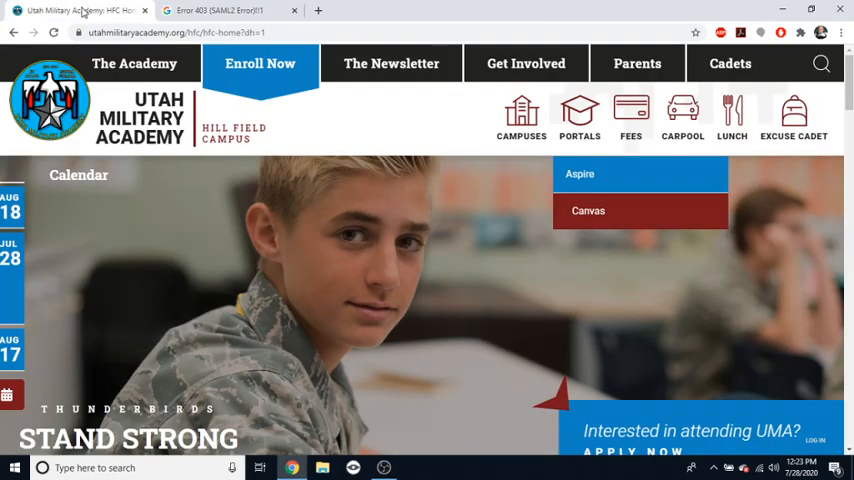
left_click(220, 10)
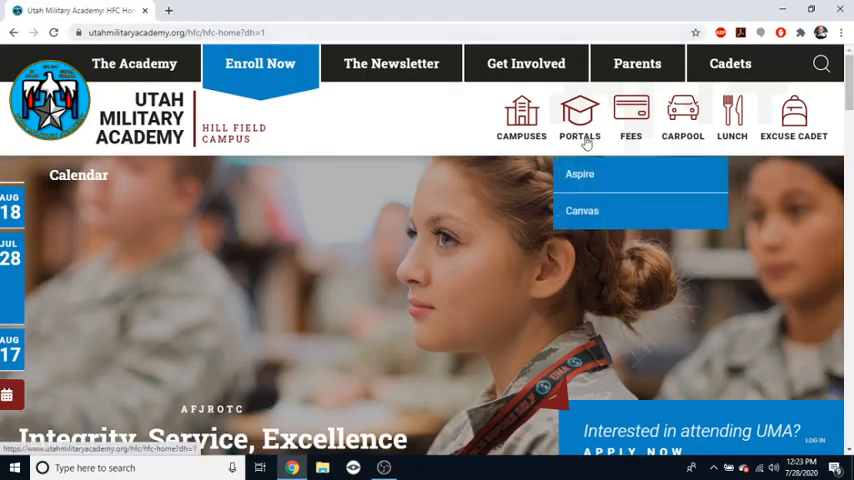
left_click(580, 174)
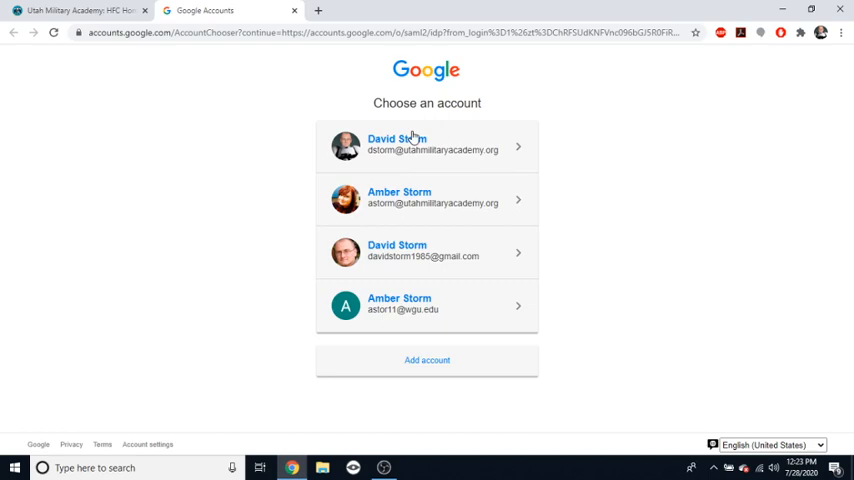
mouse_move(324, 141)
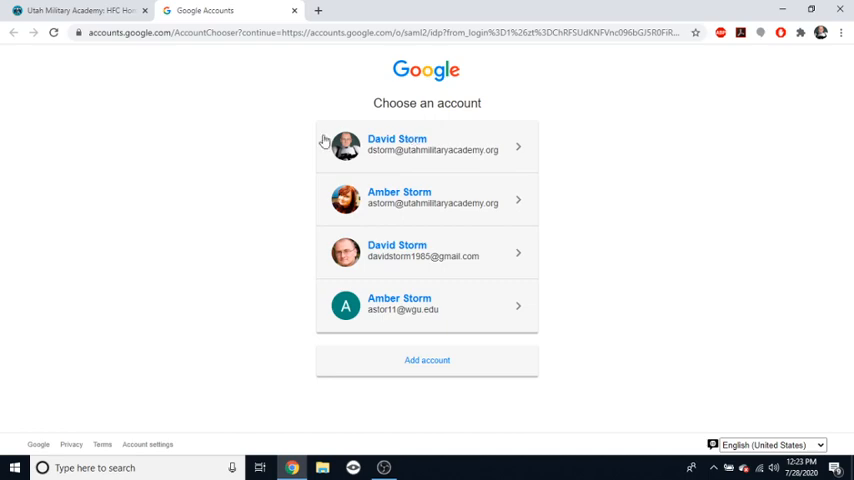
mouse_move(212, 154)
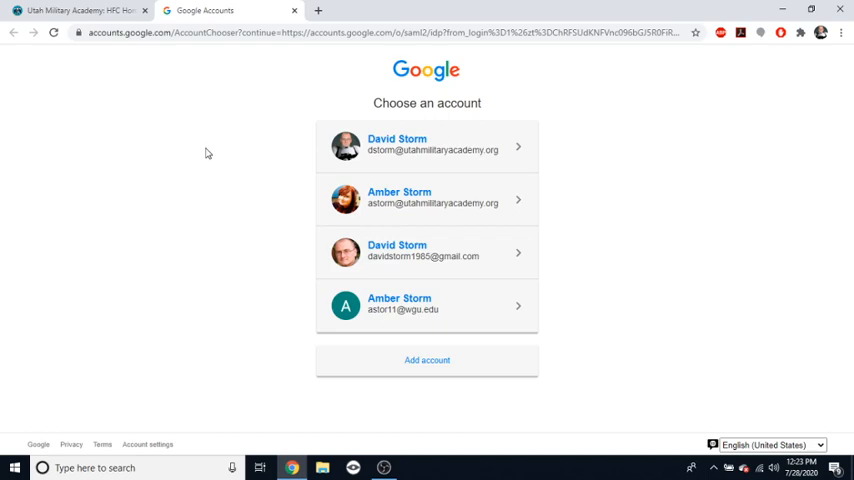
mouse_move(240, 107)
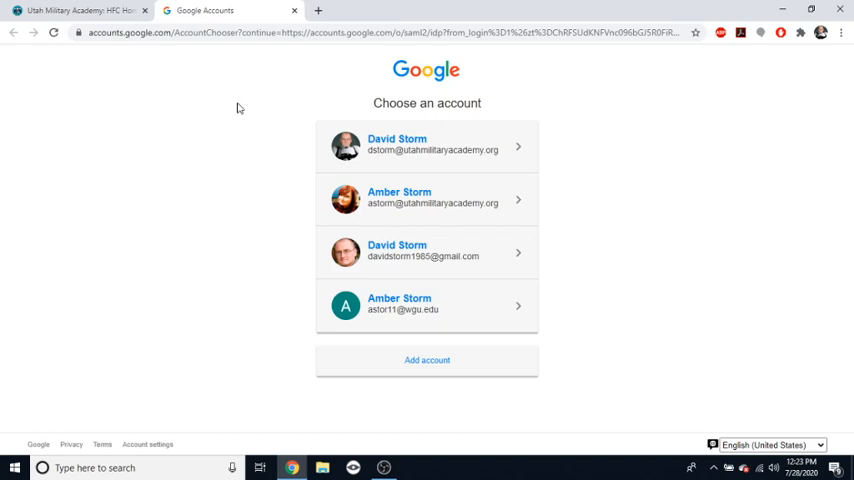
mouse_move(319, 10)
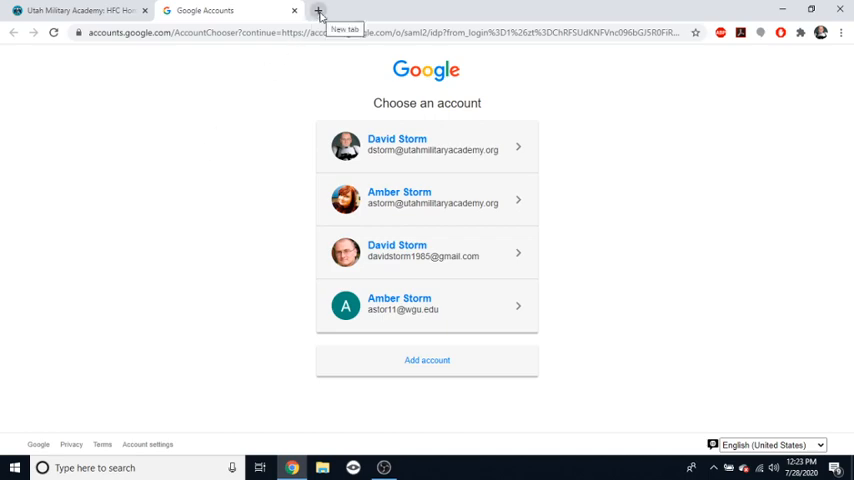
left_click(318, 10)
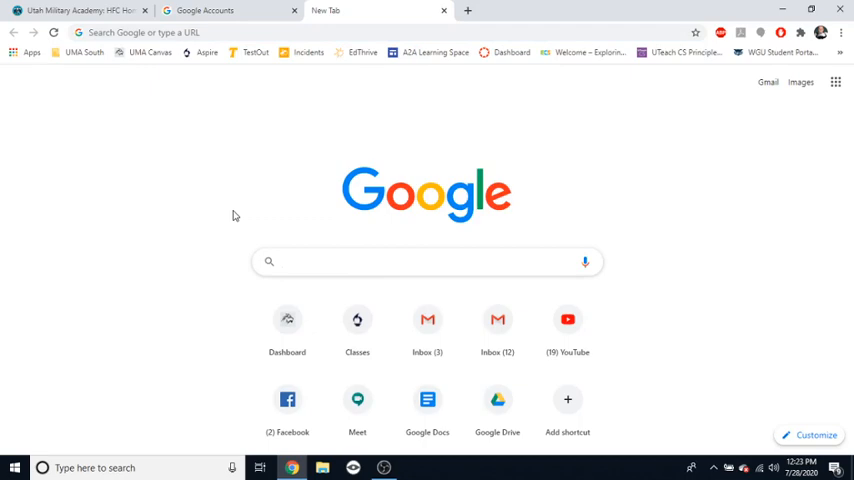
type("canvas login")
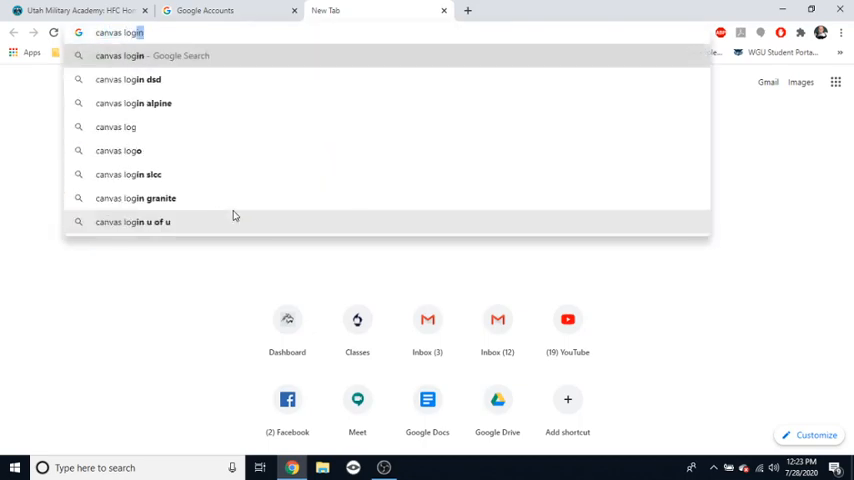
key("enter")
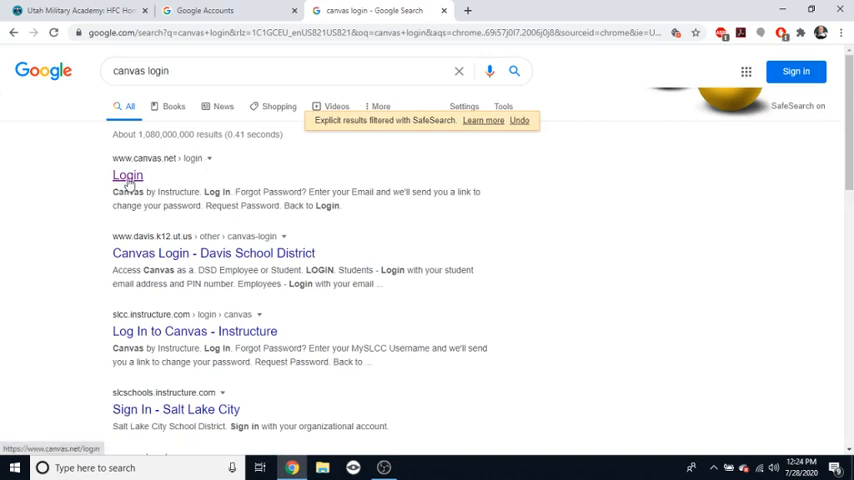
left_click(127, 175)
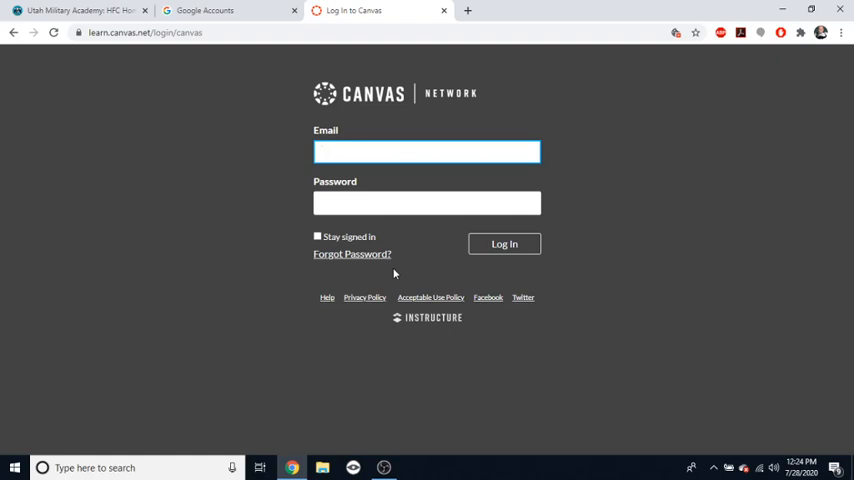
left_click(427, 151)
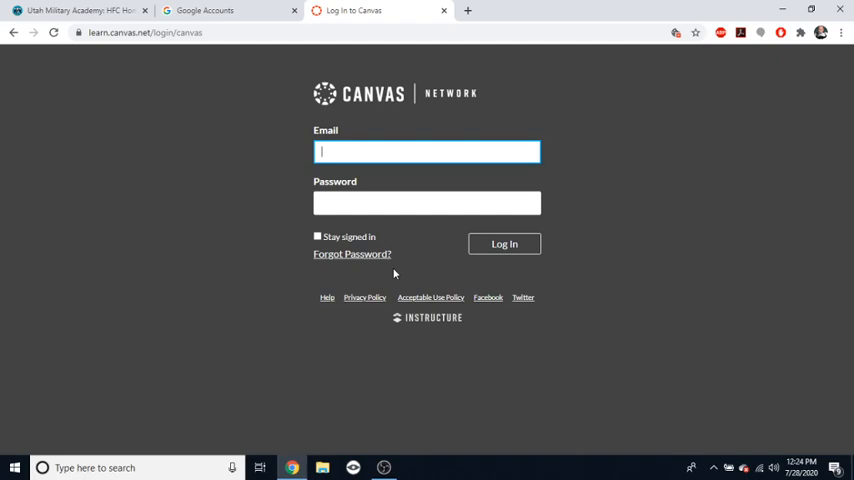
left_click(78, 10)
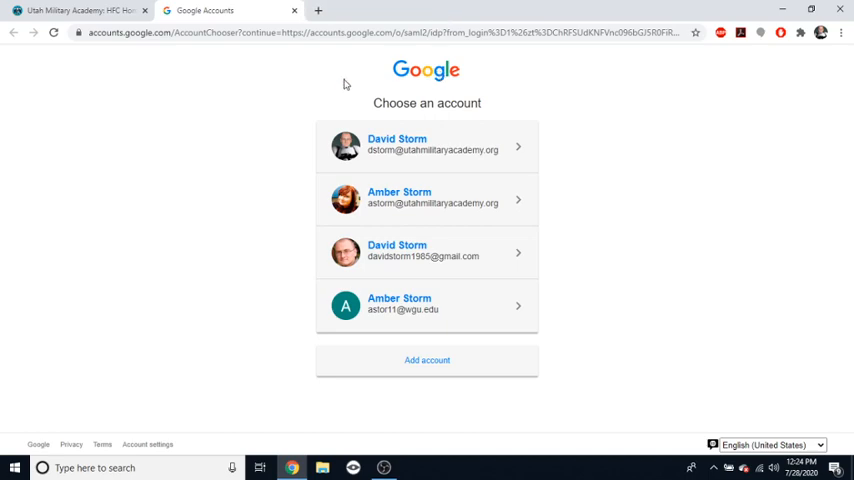
mouse_move(235, 106)
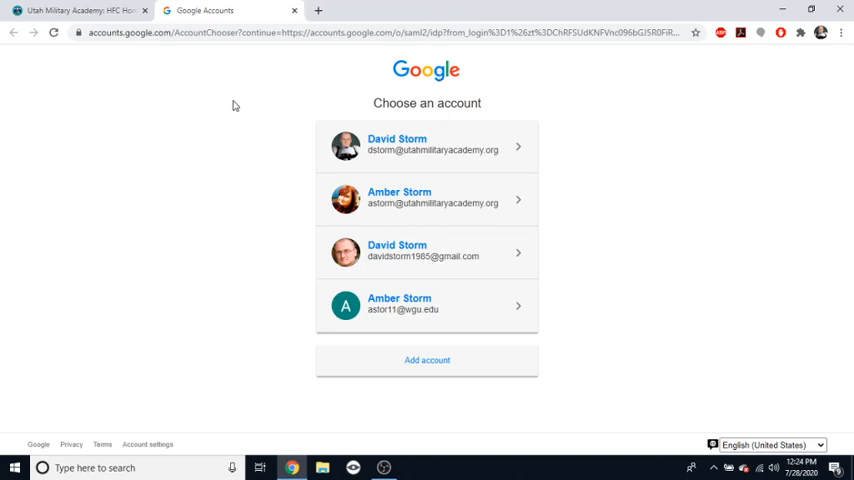
mouse_move(323, 150)
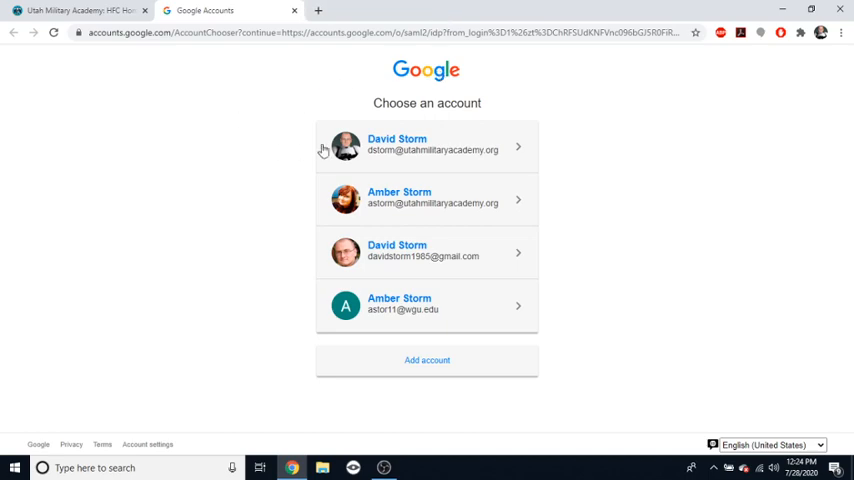
mouse_move(398, 150)
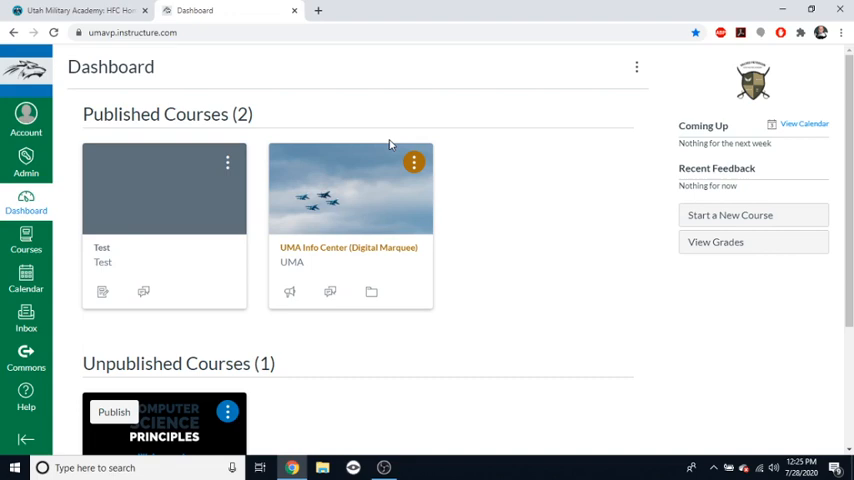
mouse_move(386, 150)
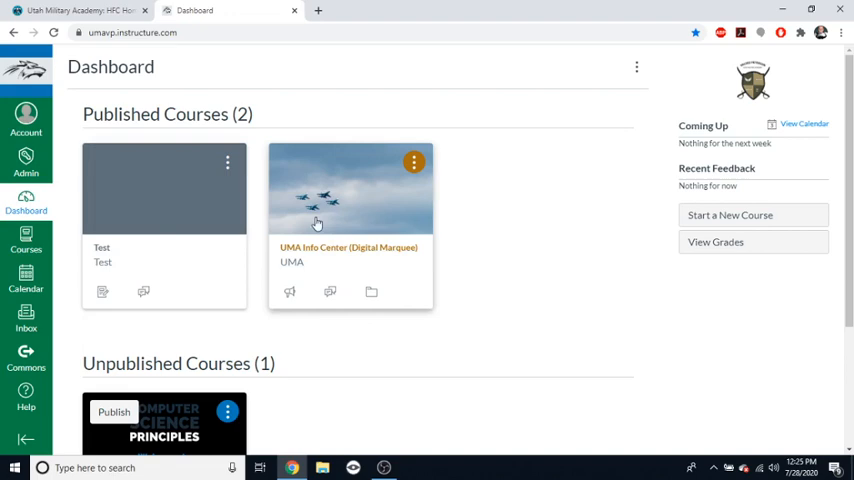
Scroll through the published and unpublished course cards and open the account panel
scroll("down", 3)
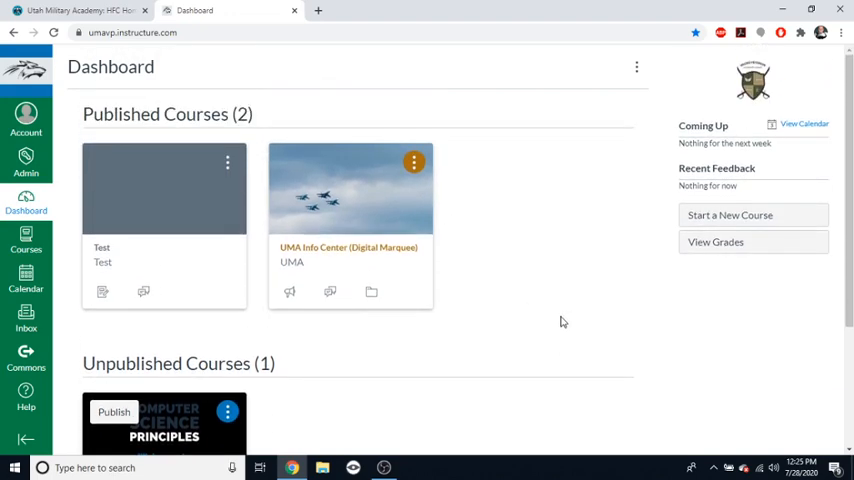
scroll("down", 3)
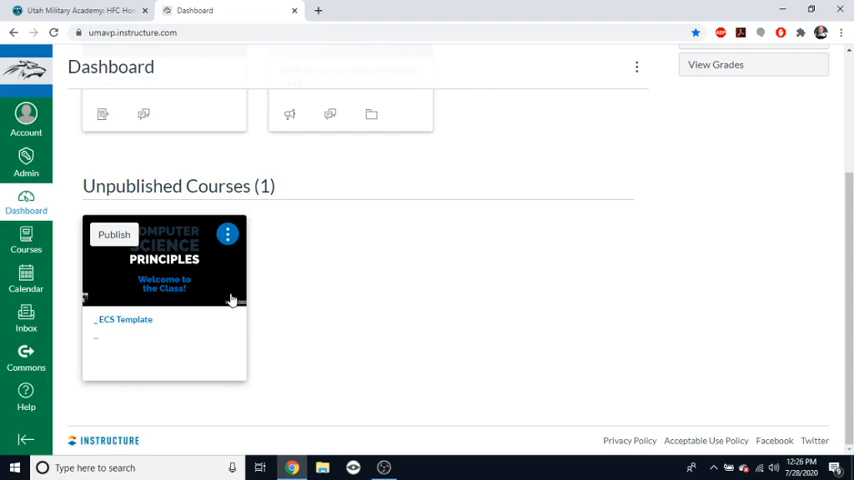
mouse_move(267, 291)
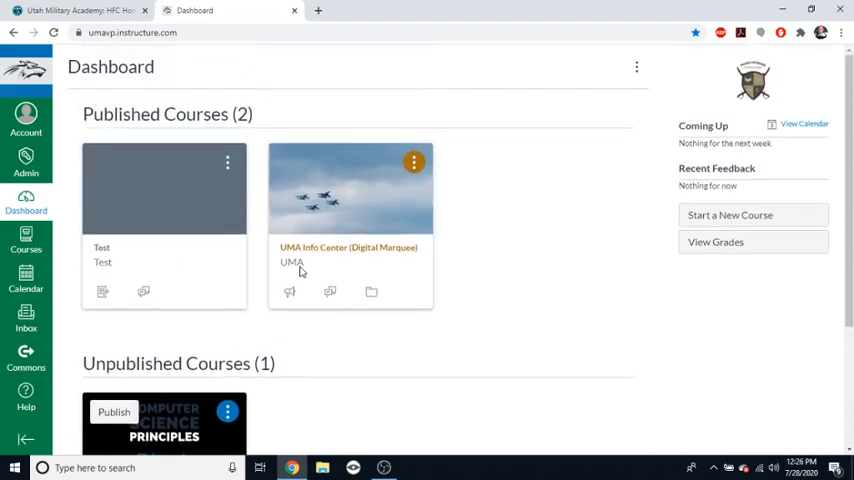
mouse_move(254, 212)
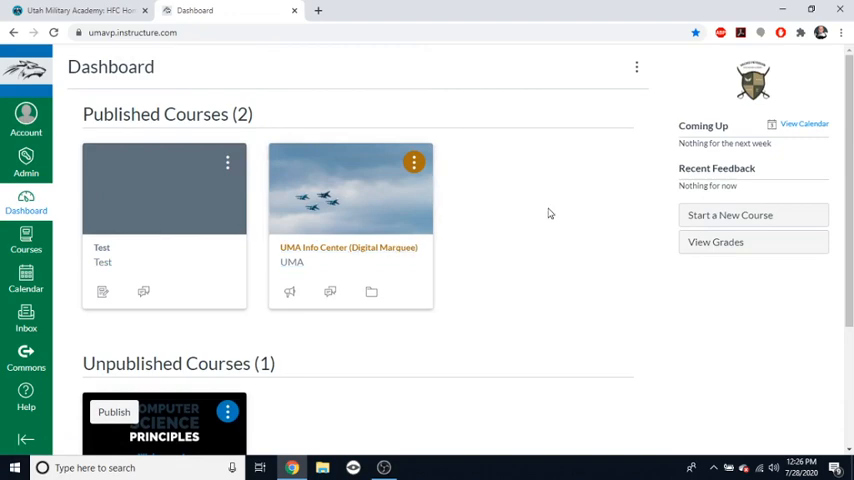
mouse_move(26, 318)
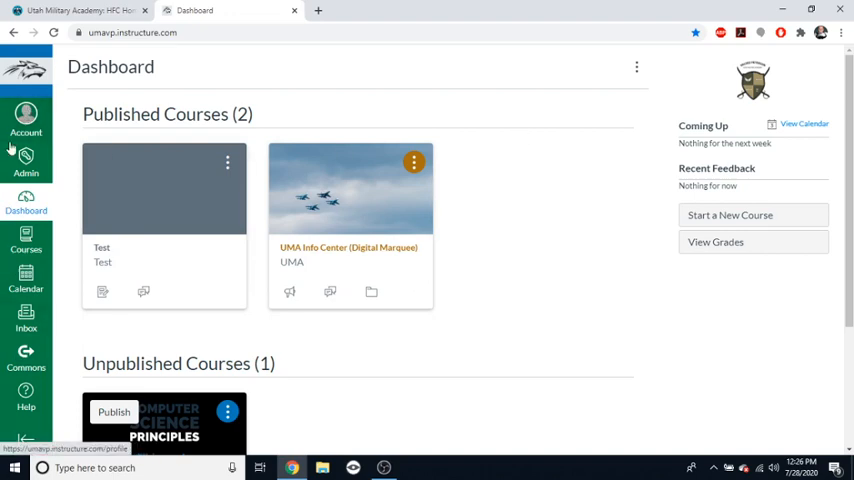
left_click(26, 120)
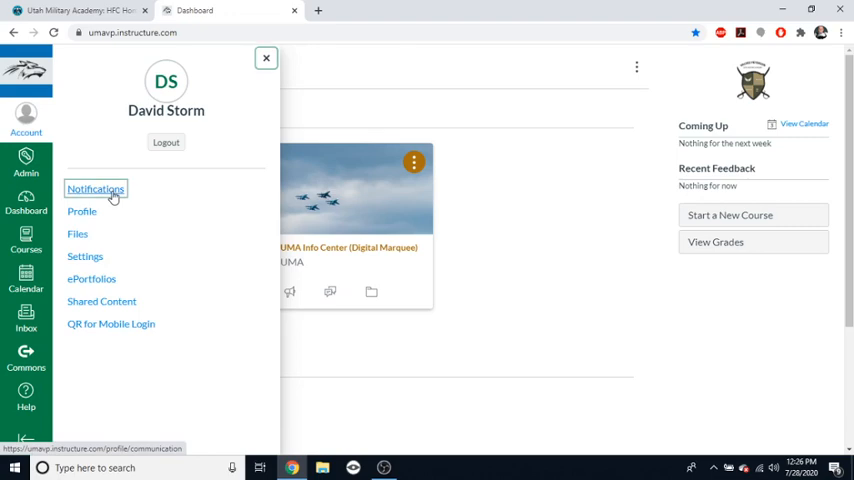
Choose Notifications in the account tray to reach Notification Preferences
left_click(96, 188)
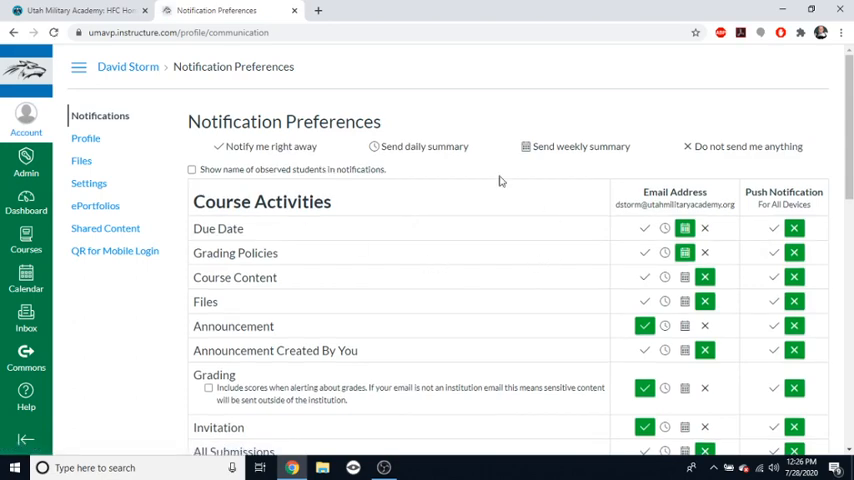
Scroll the preference grid and toggle Added To Conversation emails to daily, then back to immediate
scroll("down", 3)
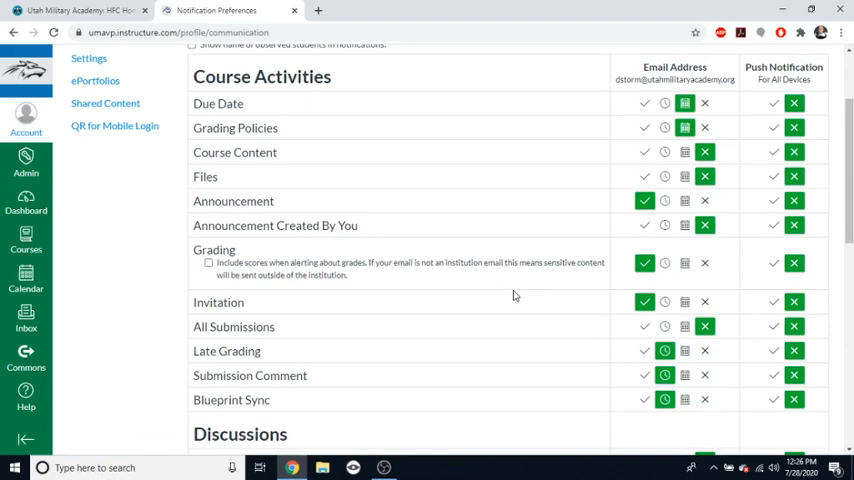
scroll("down", 3)
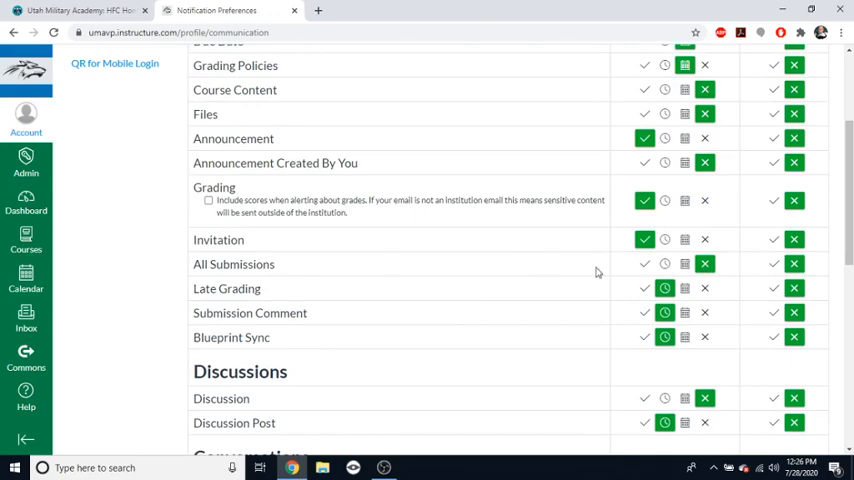
mouse_move(543, 265)
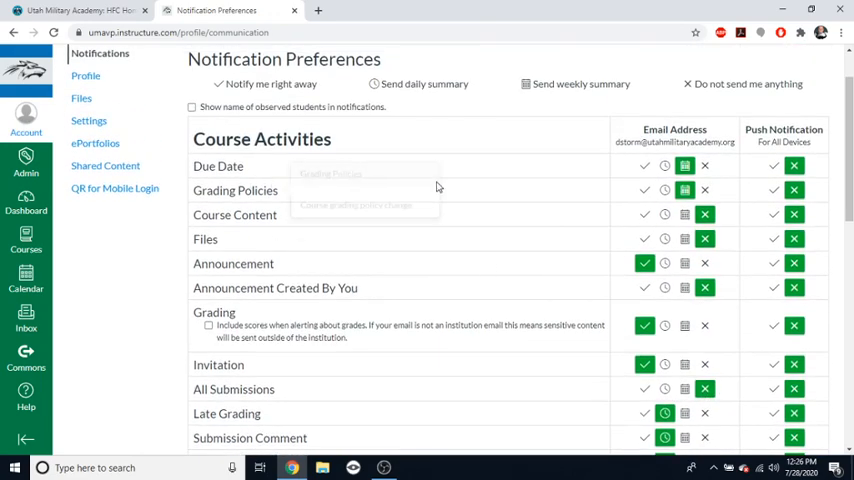
scroll("down", 3)
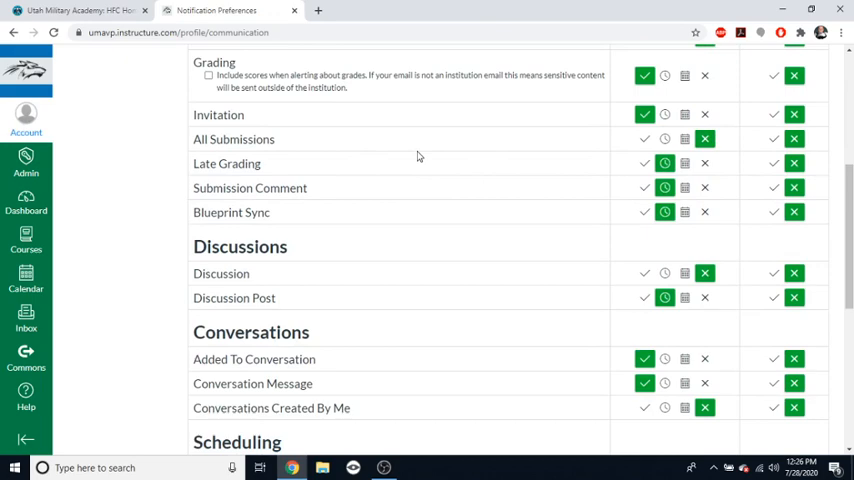
scroll("down", 3)
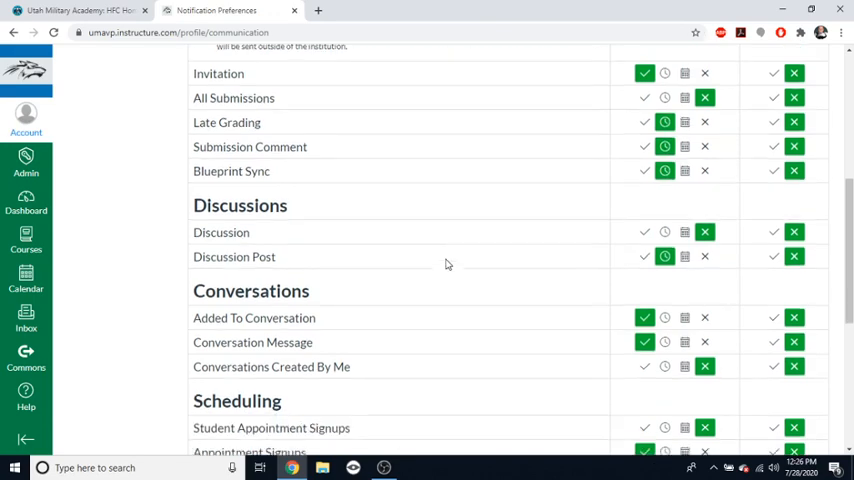
scroll("down", 3)
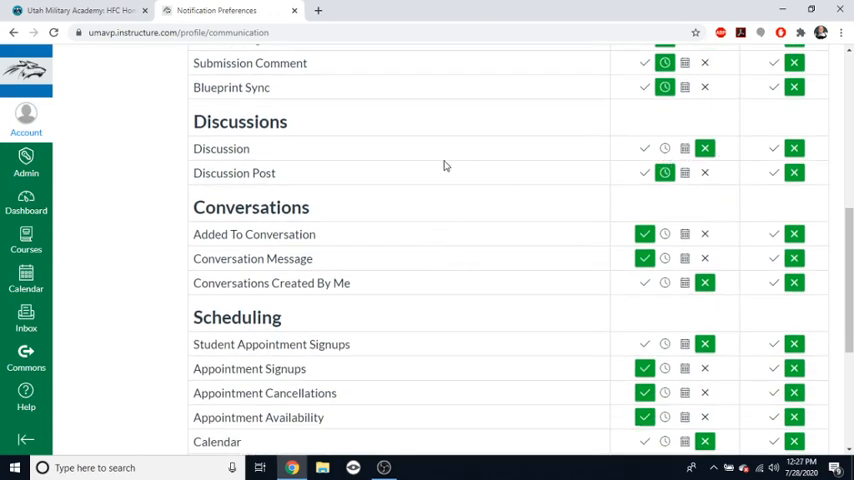
scroll("down", 3)
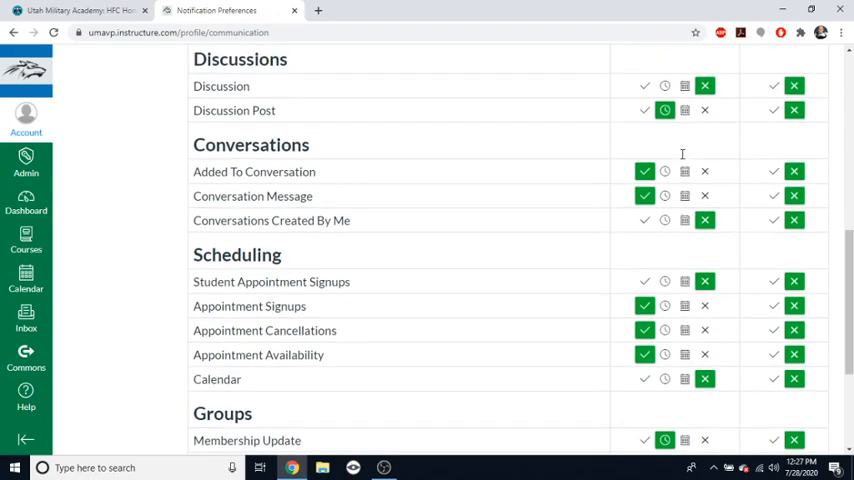
left_click(664, 171)
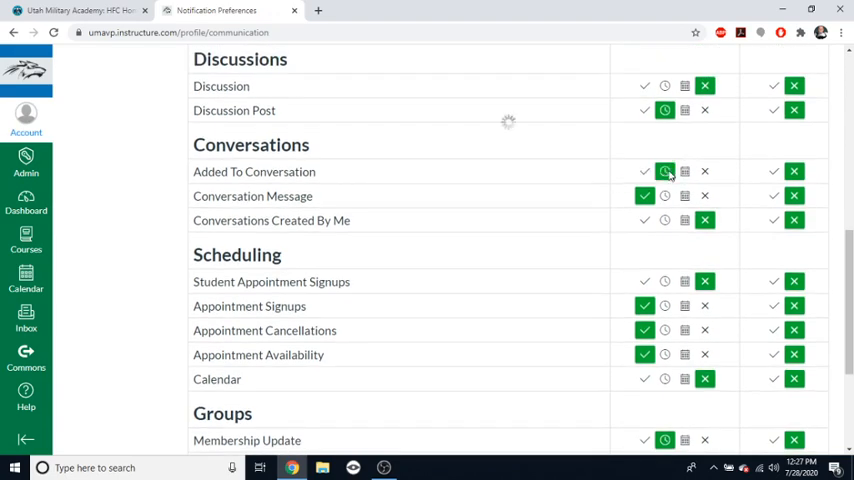
left_click(664, 171)
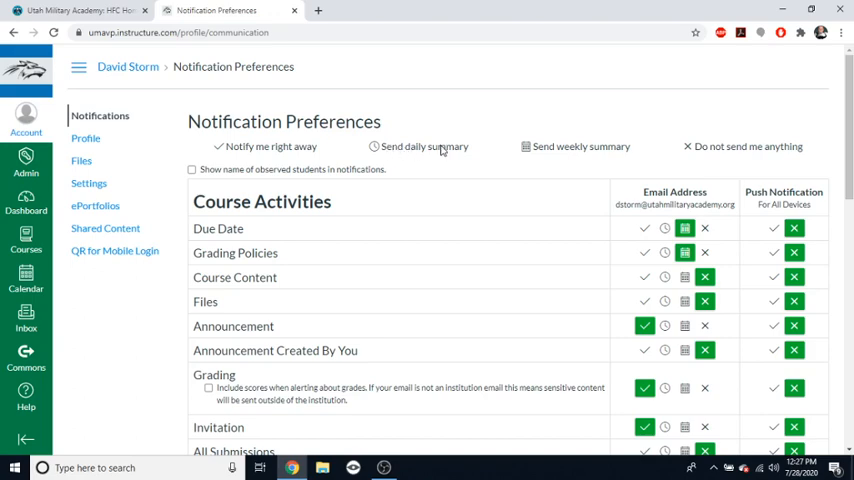
mouse_move(401, 159)
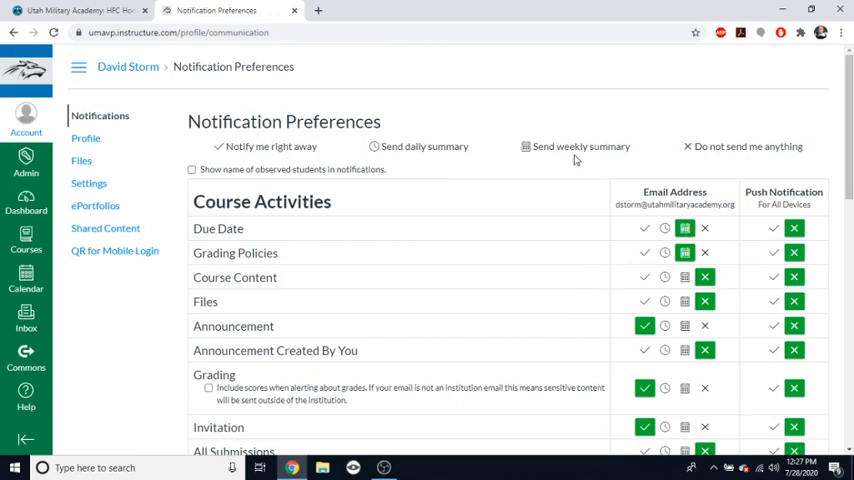
Scroll down to the alerts section and back up, then go to Files
scroll("down", 3)
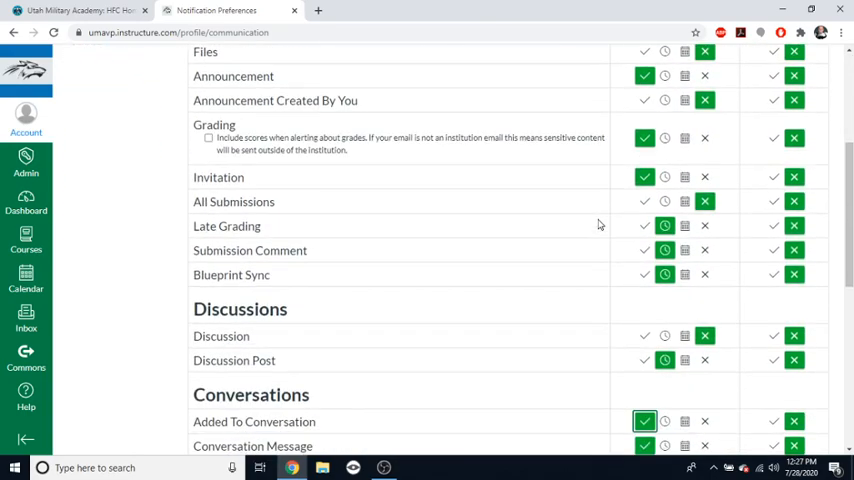
scroll("down", 3)
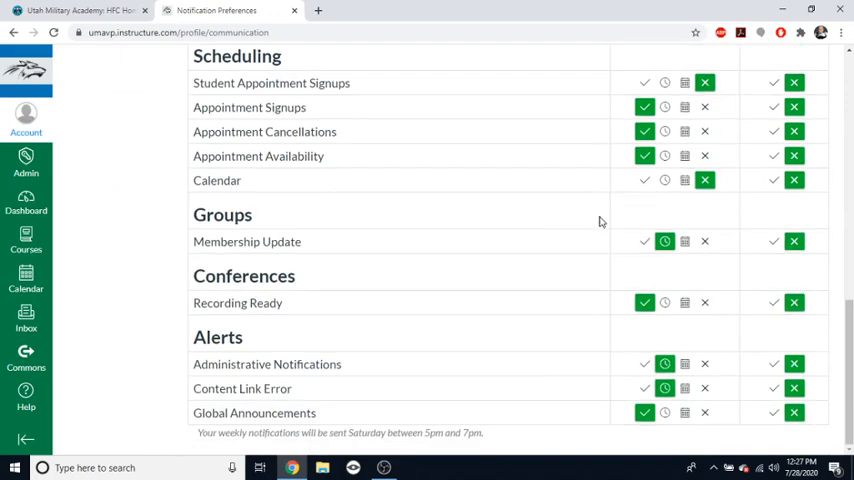
mouse_move(778, 352)
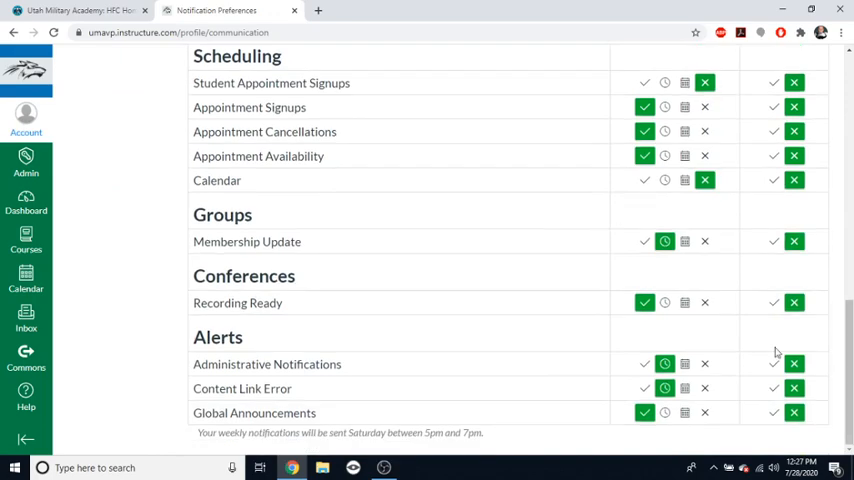
mouse_move(613, 353)
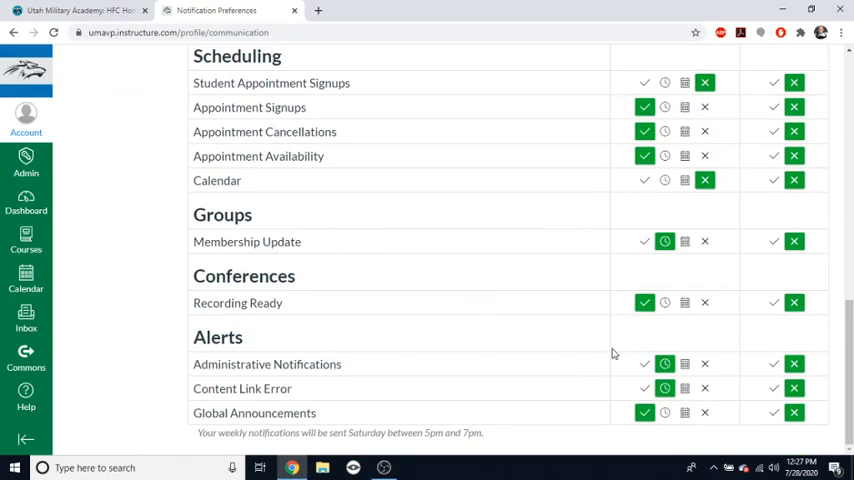
scroll("up", 3)
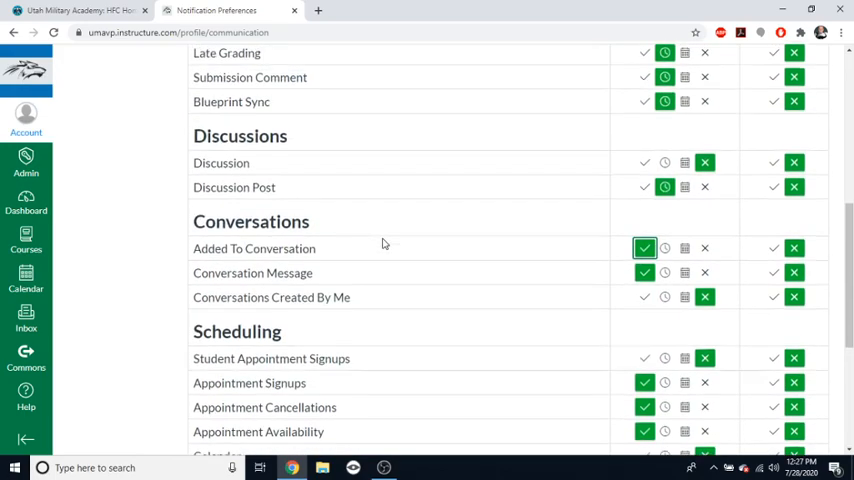
scroll("up", 3)
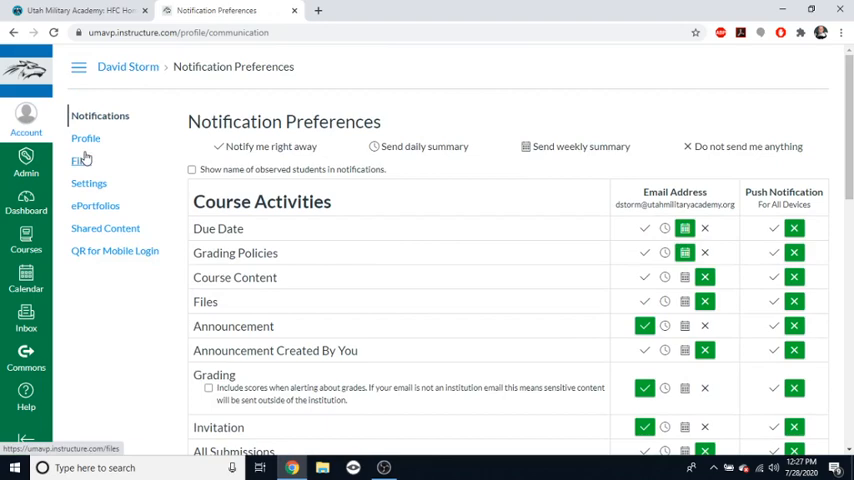
left_click(82, 161)
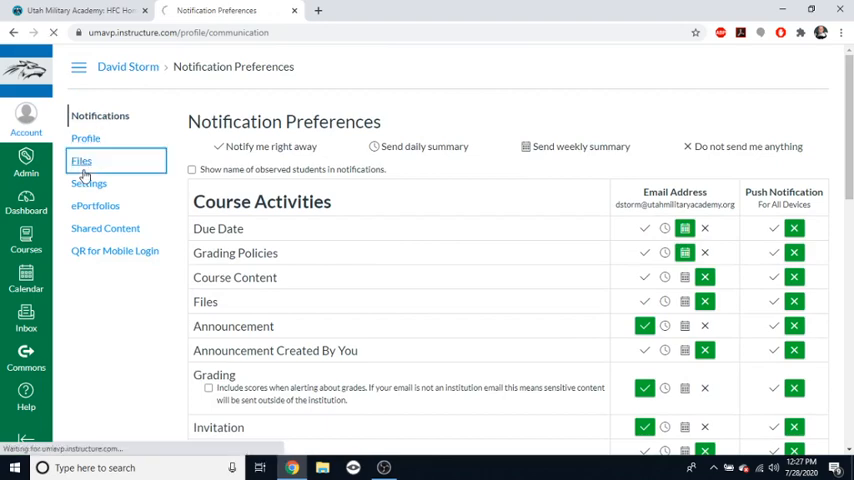
Load the Files page, scroll its folder tree, and reopen the account panel
left_click(81, 161)
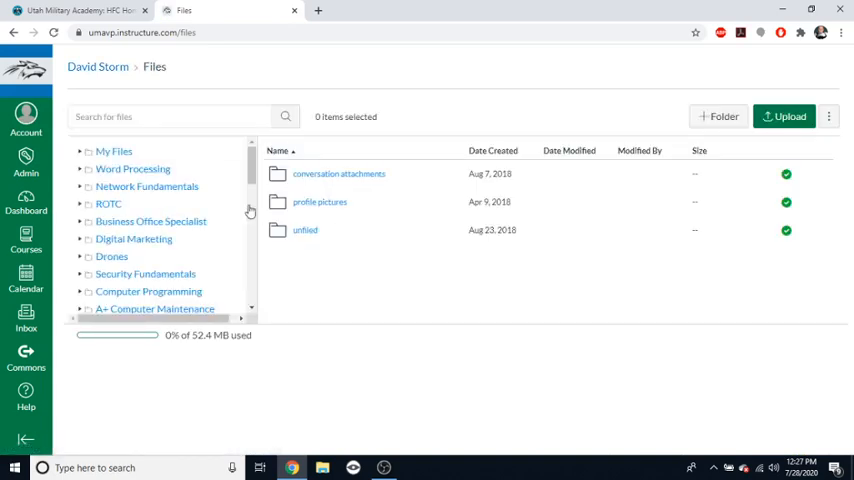
scroll("down", 3)
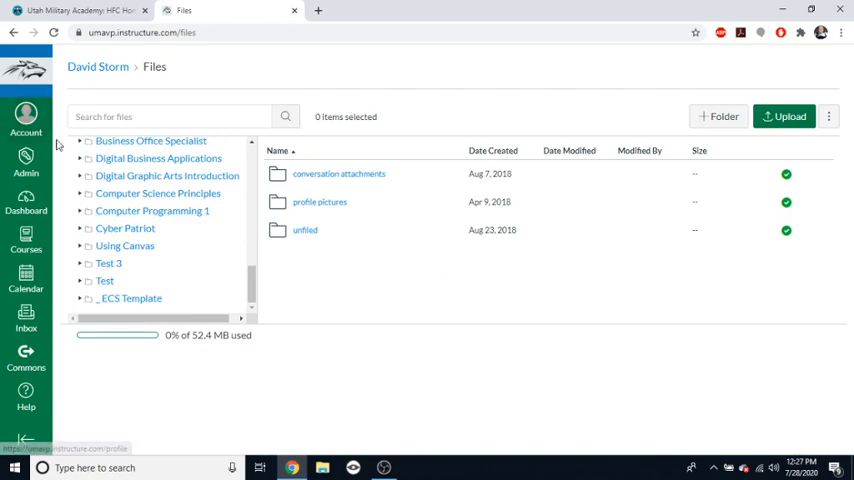
left_click(26, 118)
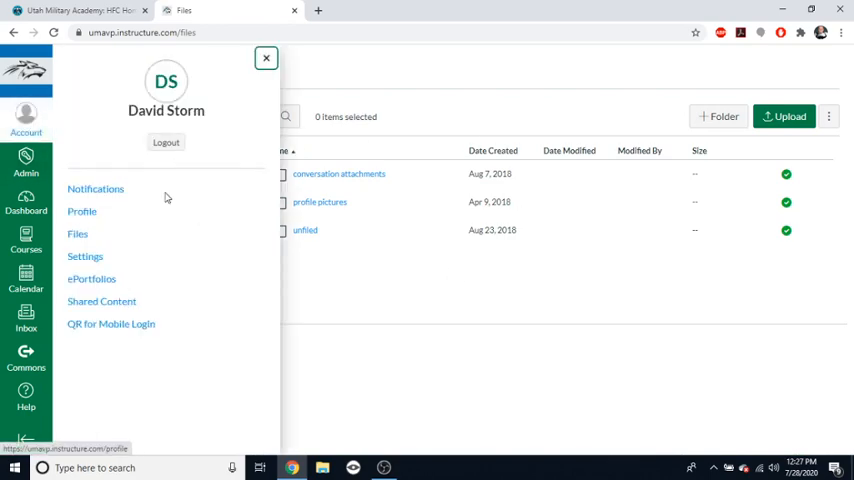
mouse_move(123, 242)
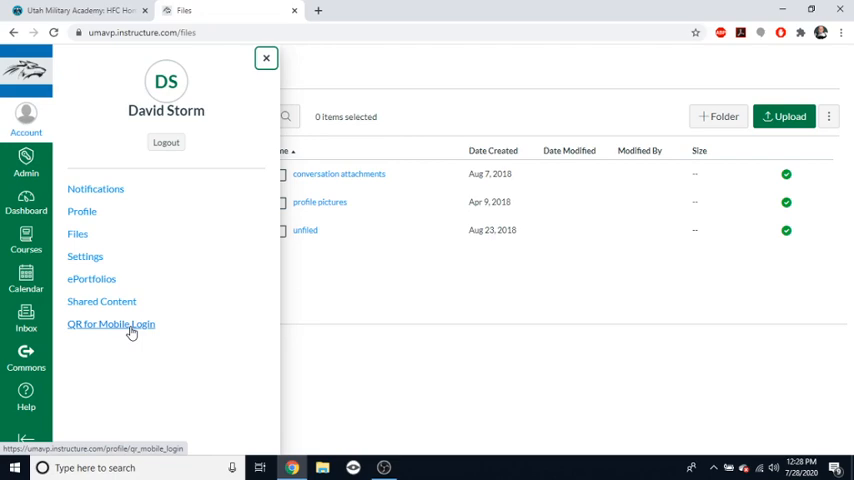
mouse_move(107, 326)
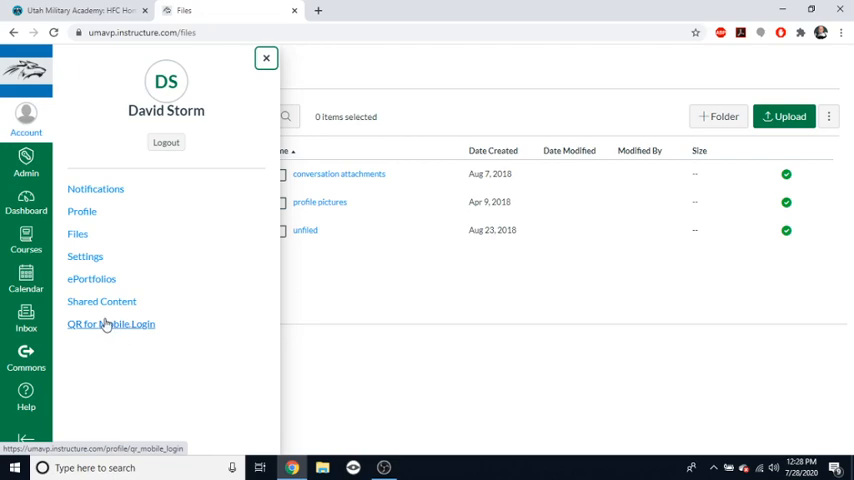
mouse_move(267, 60)
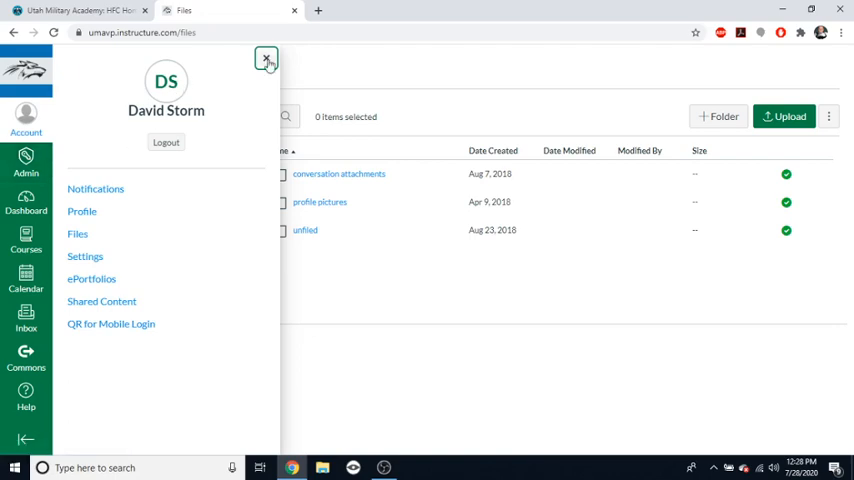
left_click(266, 58)
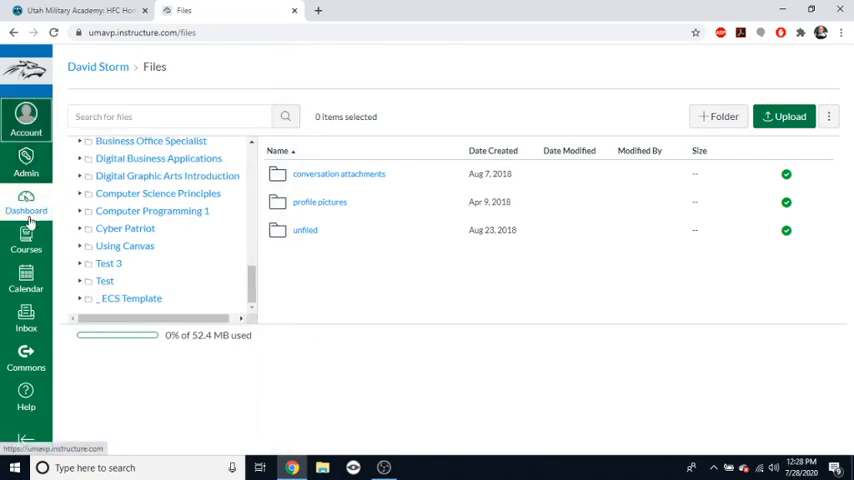
Return to the Dashboard from the global navigation
left_click(26, 200)
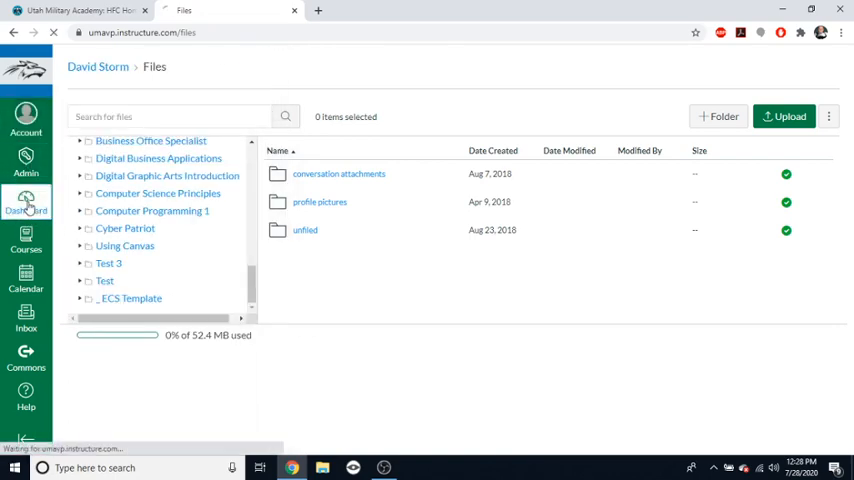
left_click(26, 202)
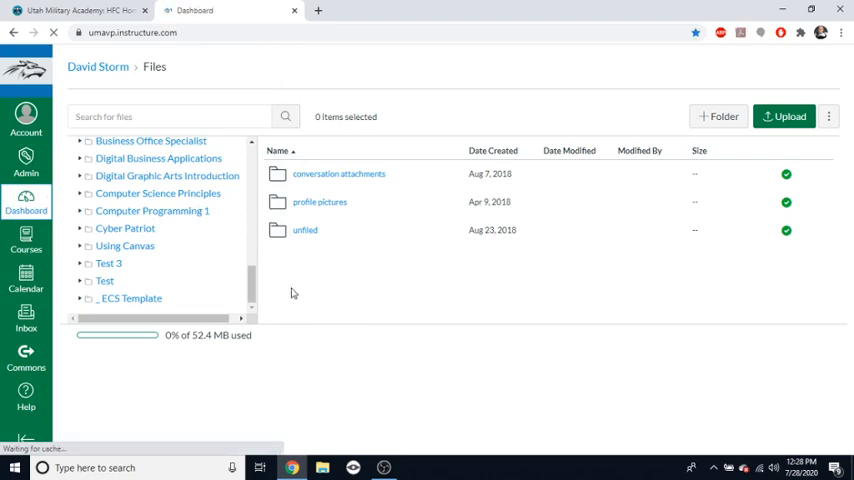
left_click(26, 202)
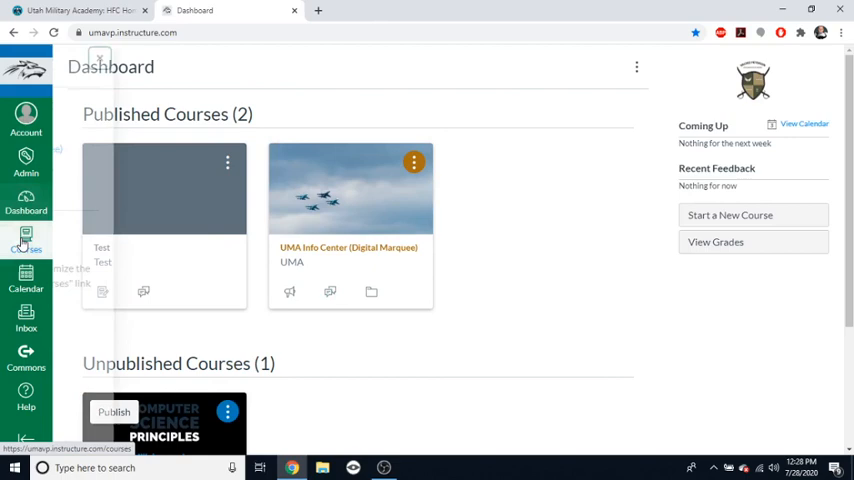
Open the Courses tray, then view the Calendar agenda for July 28, 2020
left_click(26, 240)
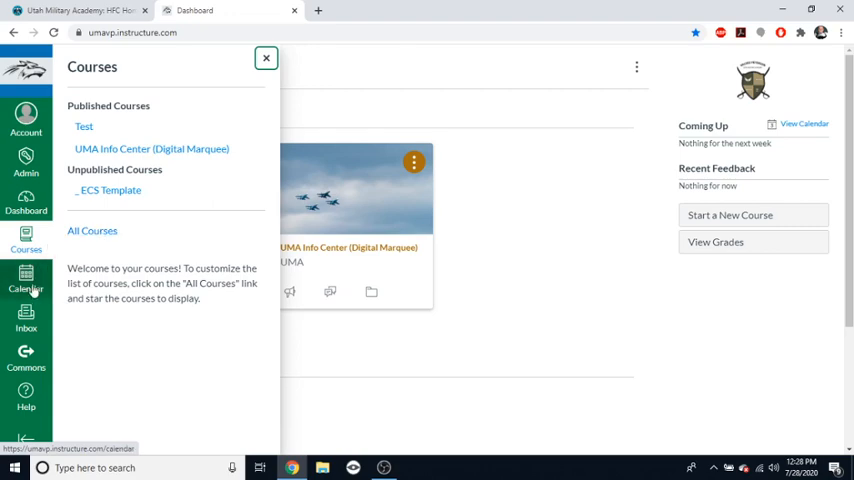
left_click(266, 57)
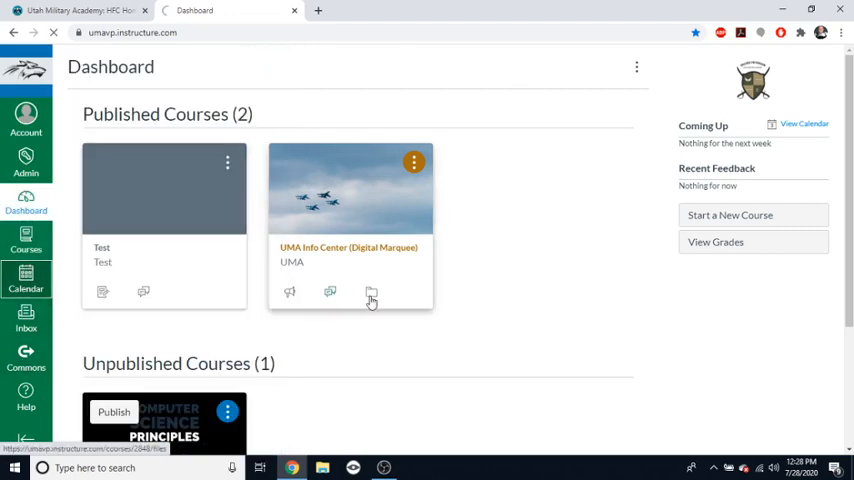
left_click(26, 281)
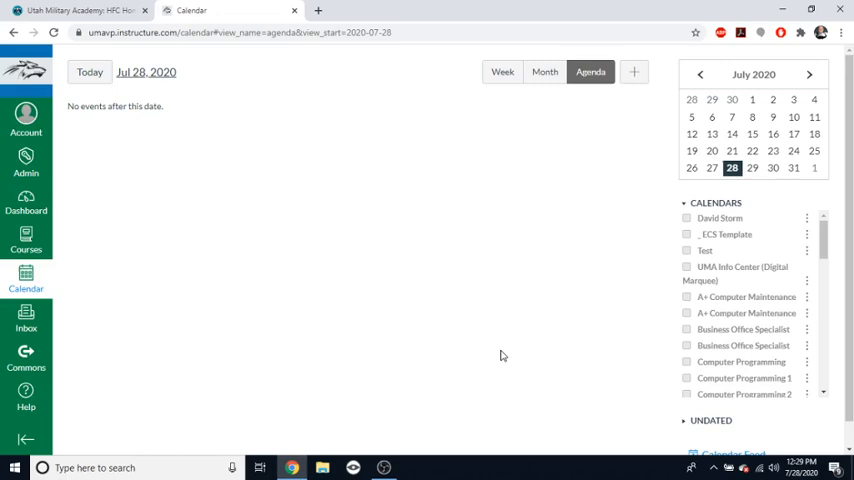
Enable the A+ Computer Maintenance course calendar in the Calendar agenda, then move on to the Inbox
scroll("down", 3)
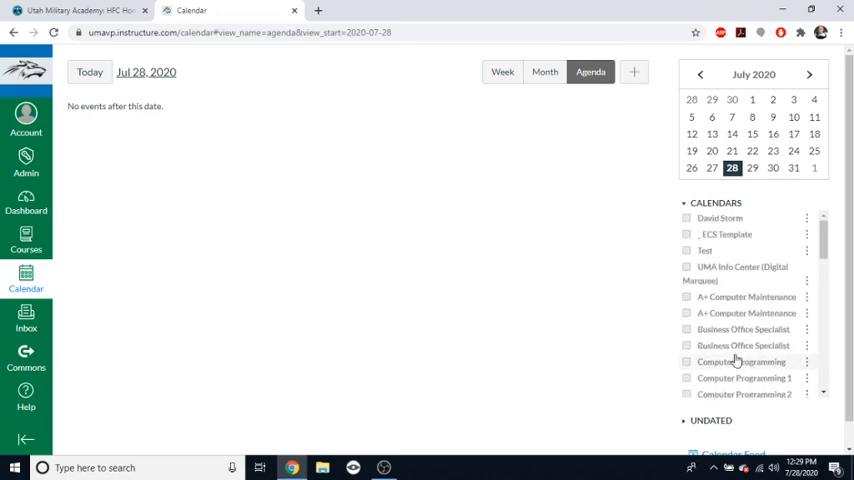
left_click(686, 297)
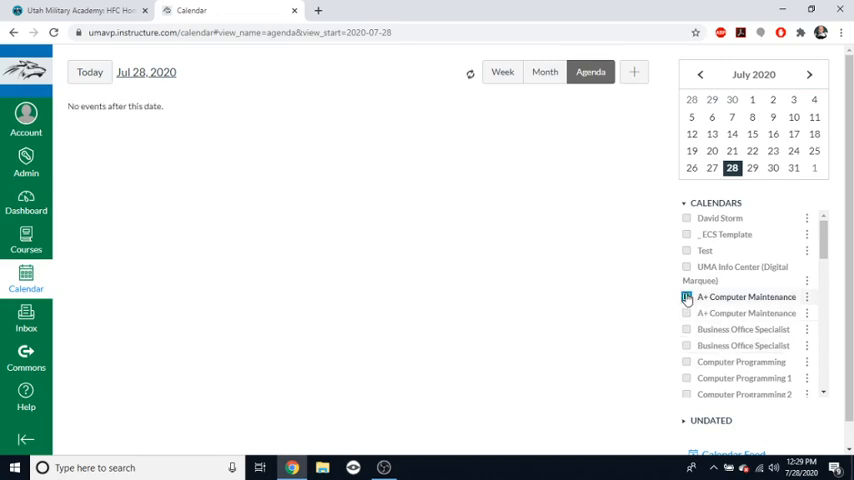
left_click(686, 297)
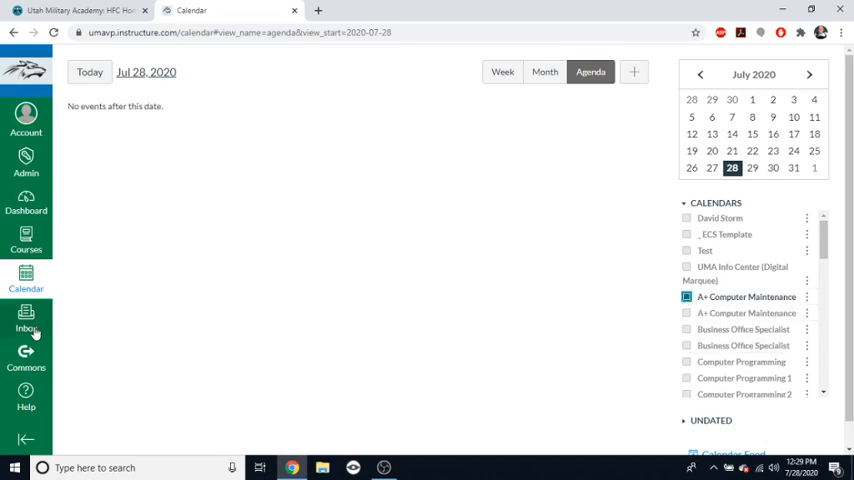
left_click(26, 320)
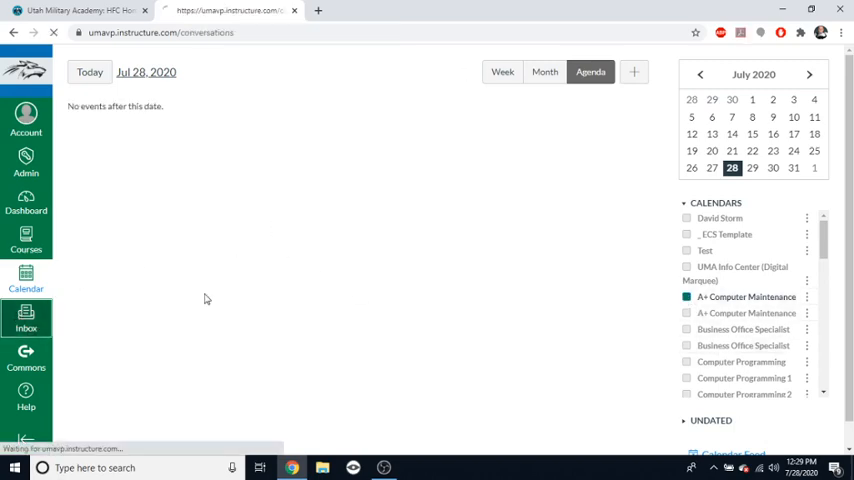
Browse the Inbox conversations, such as vision board and Text Adventure Game
left_click(26, 325)
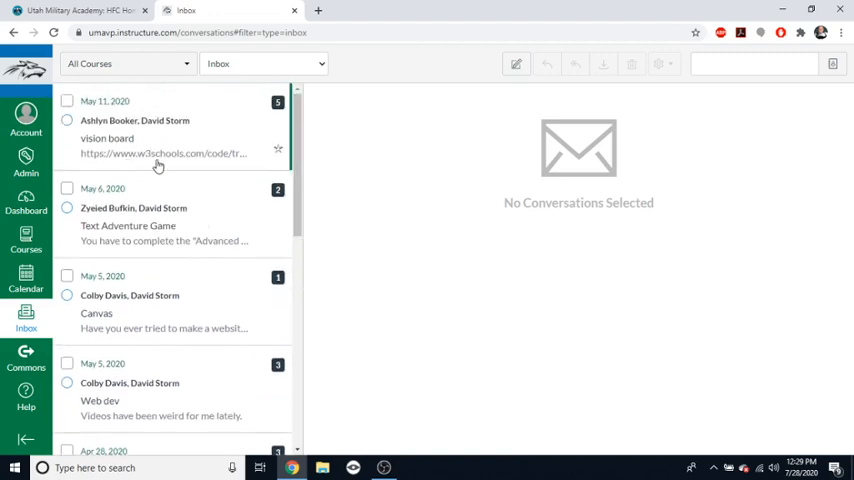
scroll("down", 3)
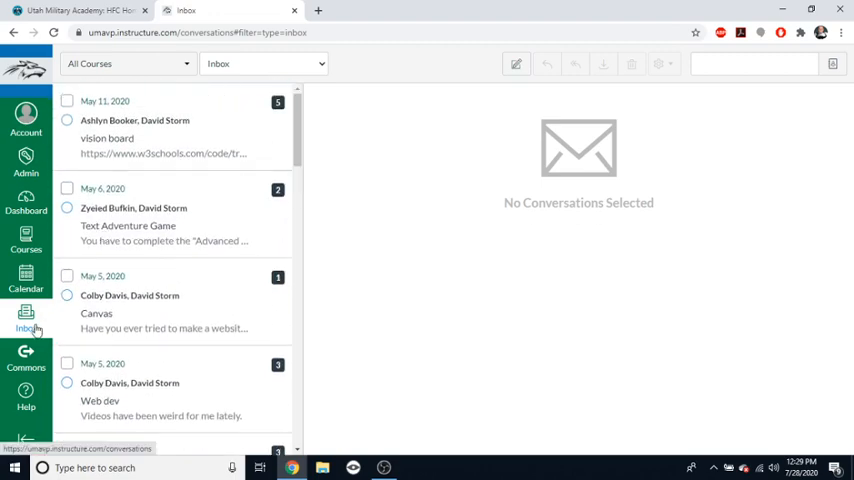
Scroll through the Commons library of shared courses, modules and documents
left_click(26, 358)
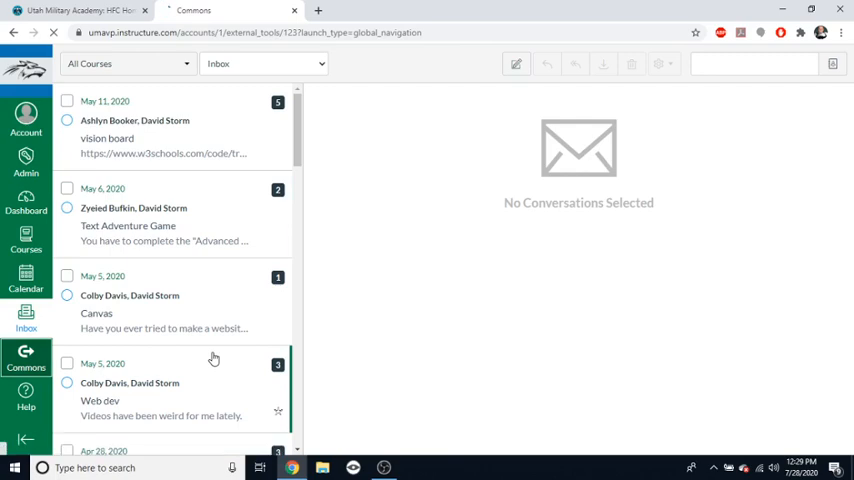
left_click(26, 357)
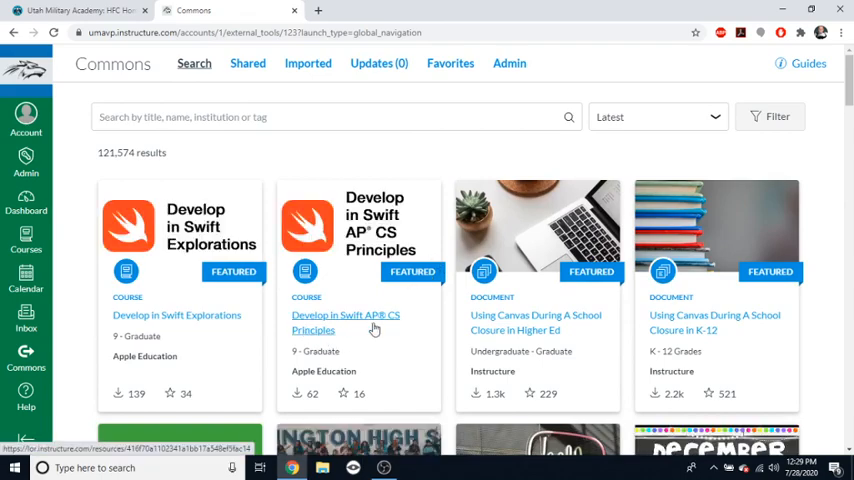
scroll("down", 3)
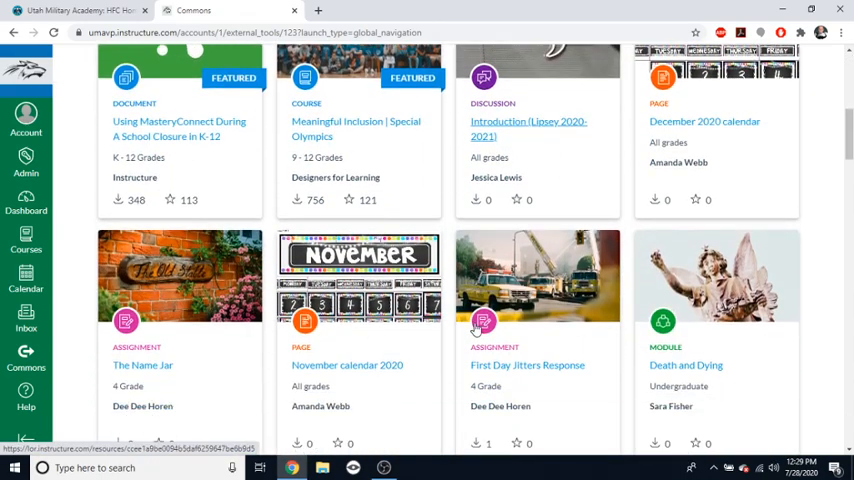
scroll("down", 3)
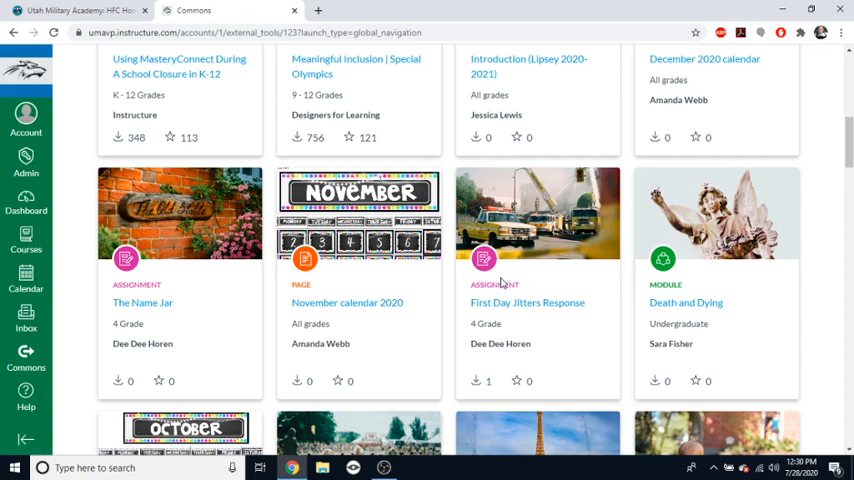
mouse_move(455, 306)
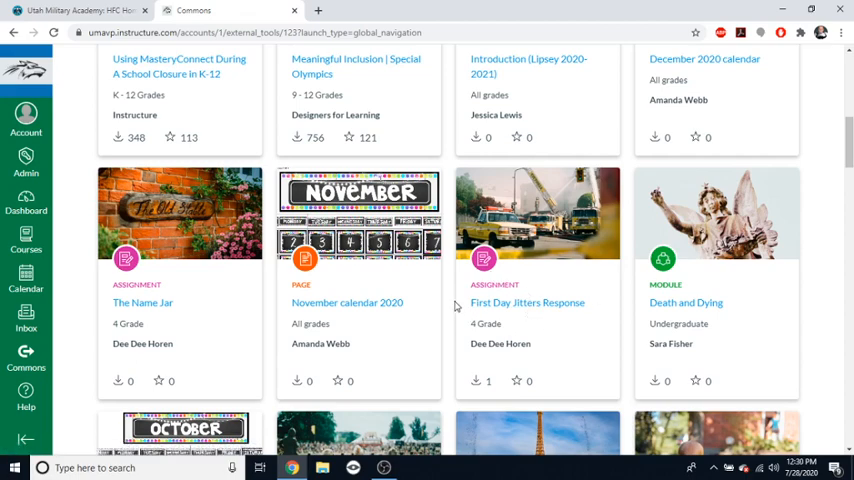
scroll("down", 3)
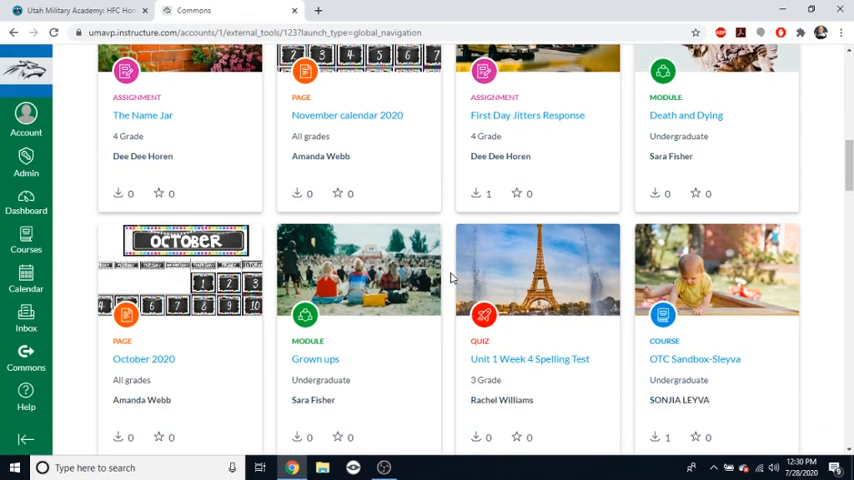
scroll("down", 3)
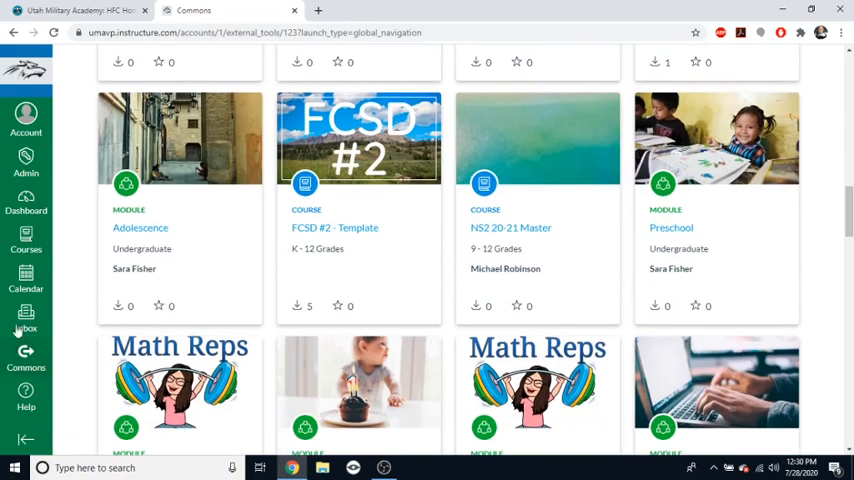
scroll("down", 3)
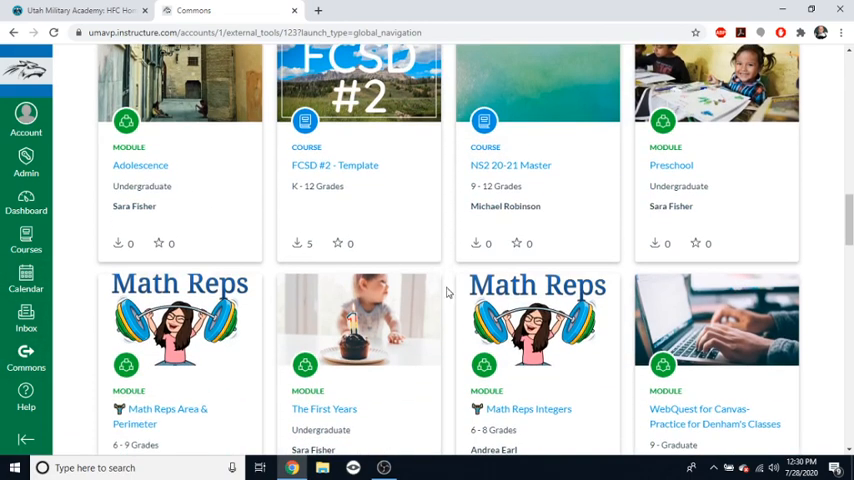
scroll("down", 3)
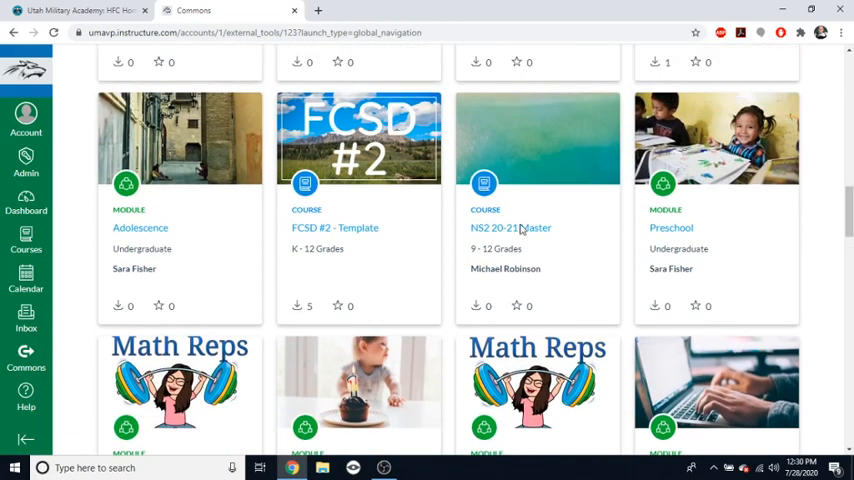
scroll("down", 3)
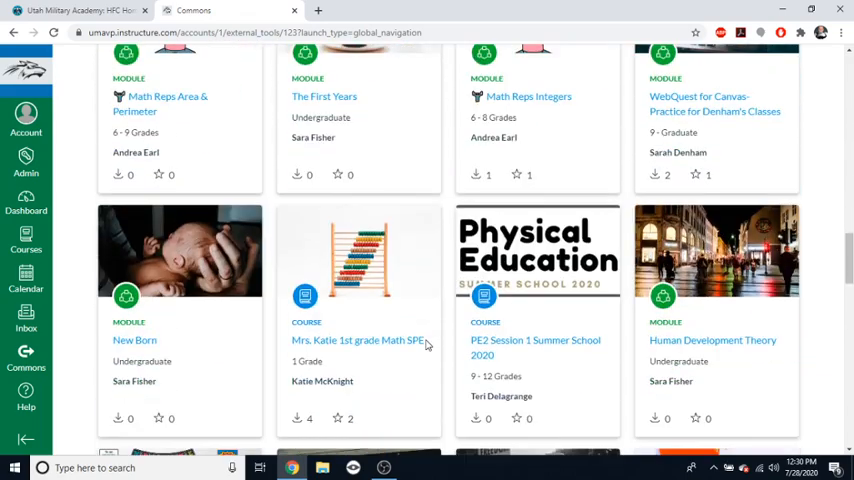
scroll("down", 3)
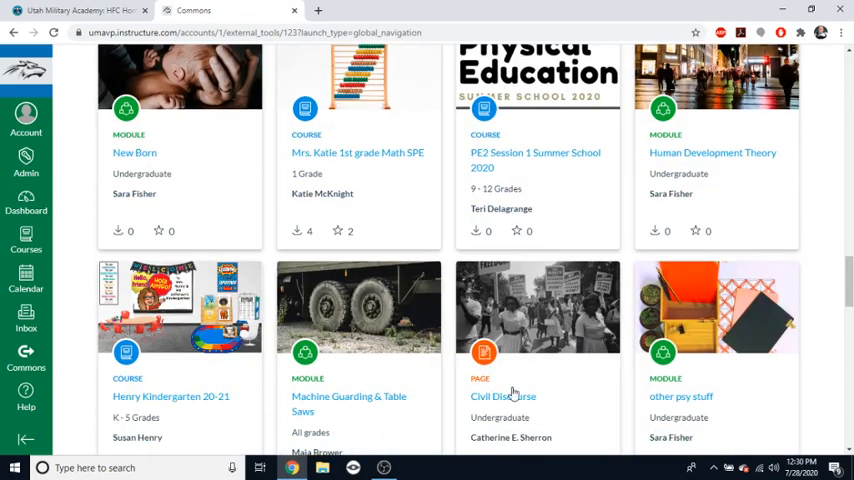
scroll("down", 3)
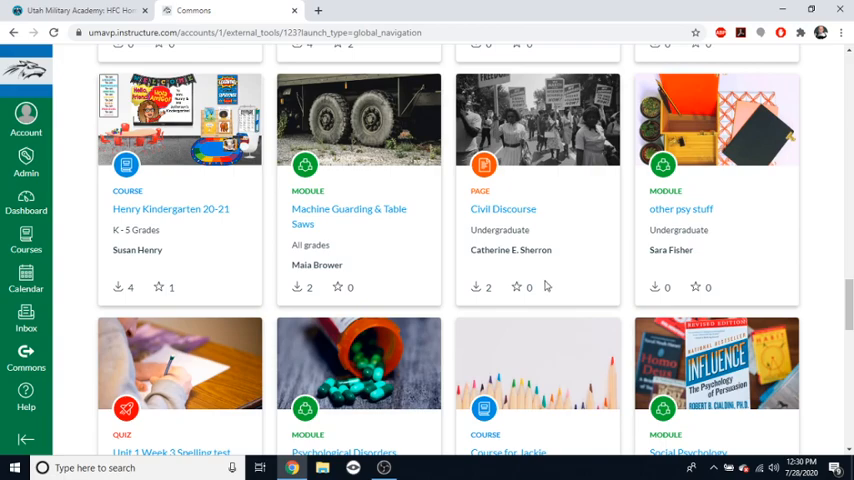
scroll("down", 3)
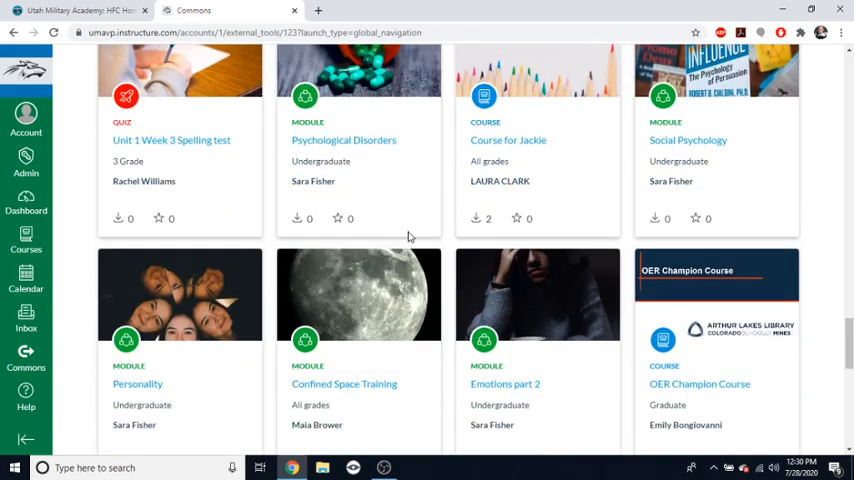
scroll("down", 3)
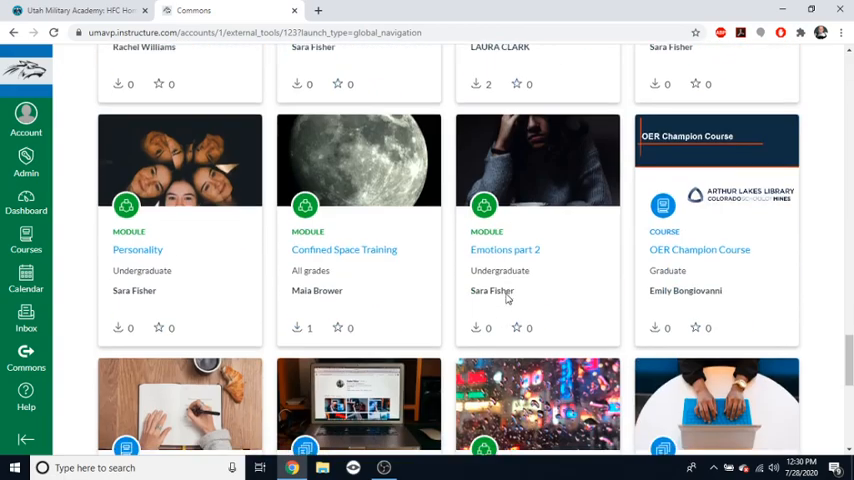
scroll("down", 3)
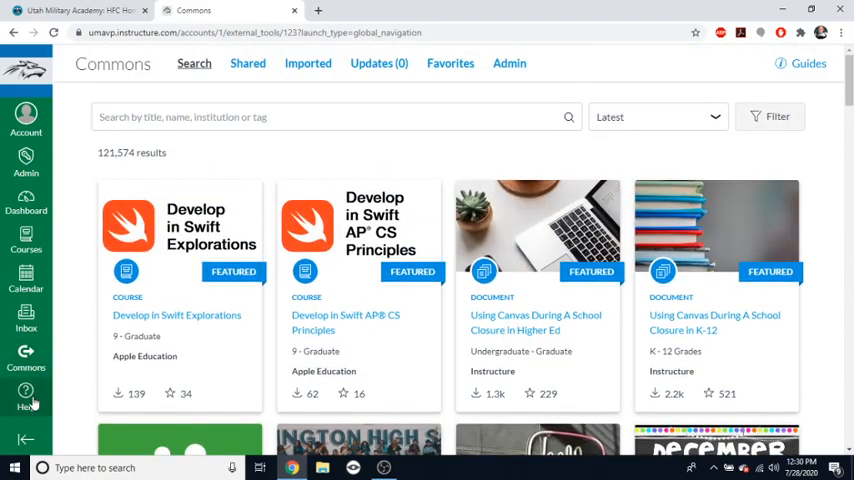
Browse the Help tray's support resources, close it, and head to the Dashboard
left_click(26, 397)
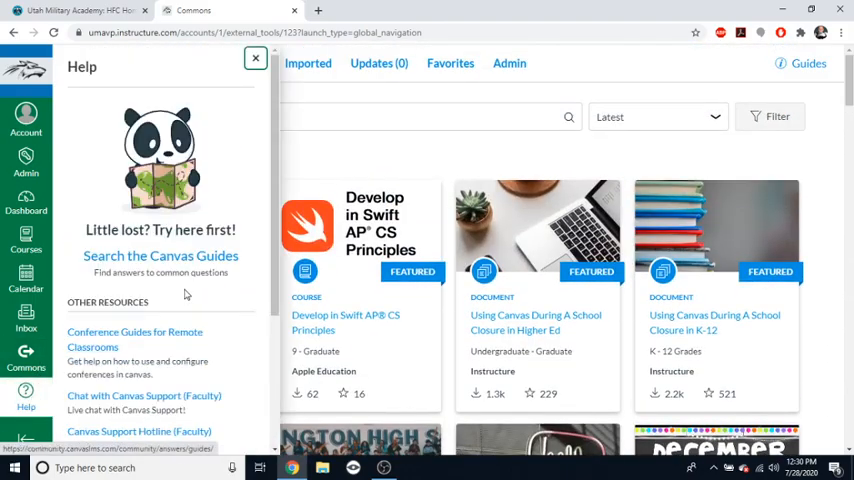
scroll("down", 3)
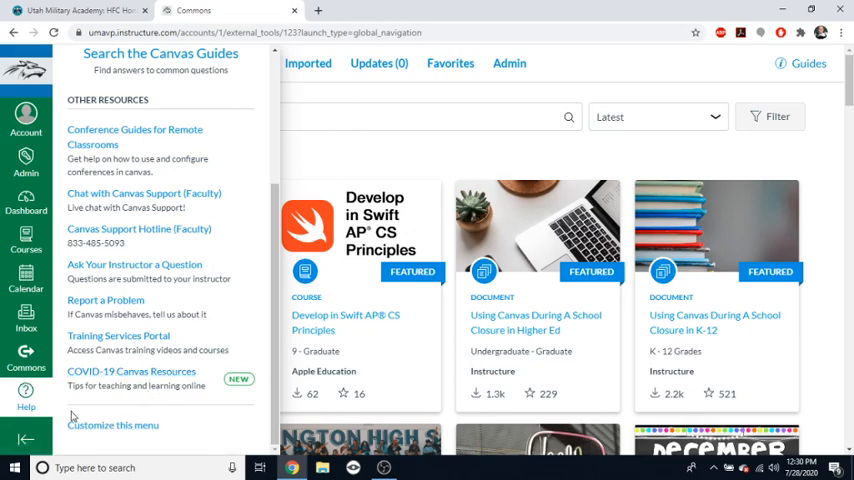
mouse_move(327, 156)
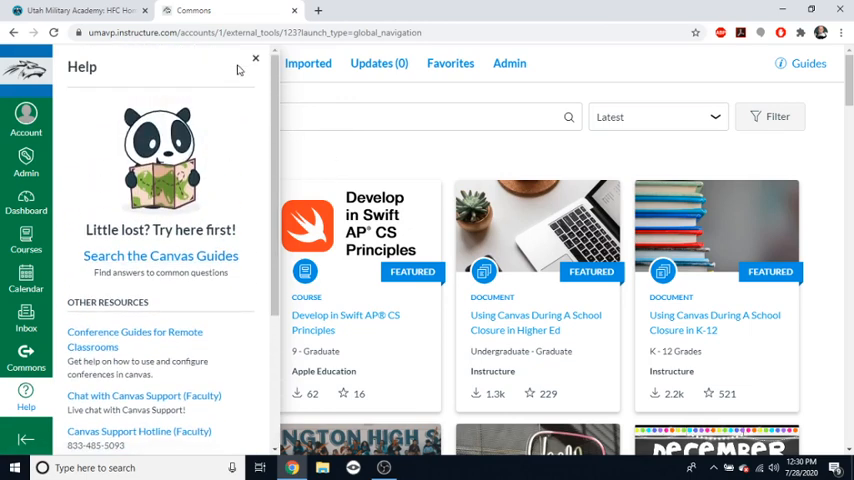
left_click(255, 59)
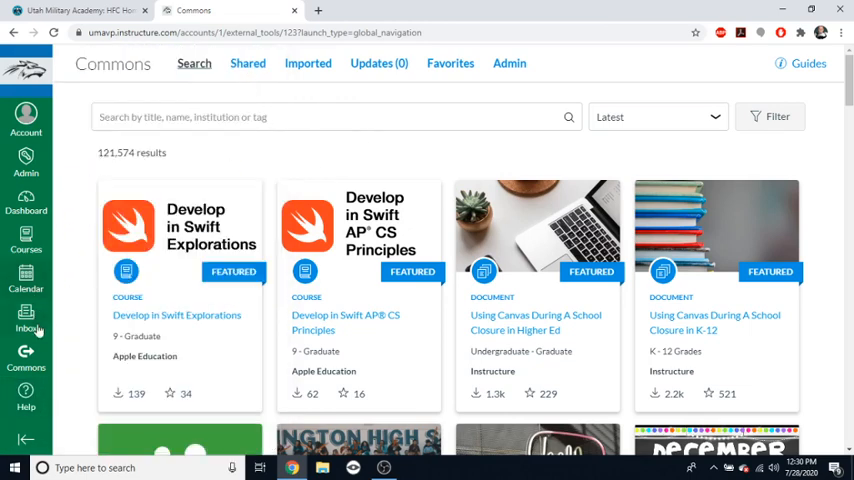
mouse_move(26, 440)
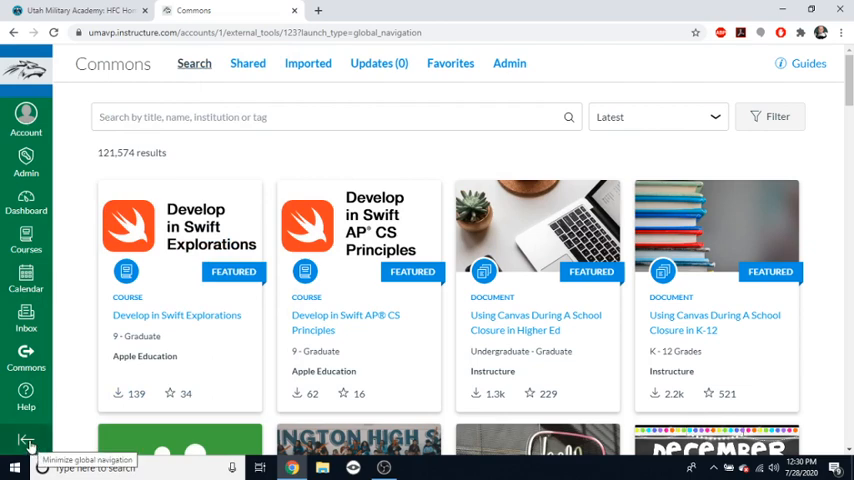
left_click(26, 440)
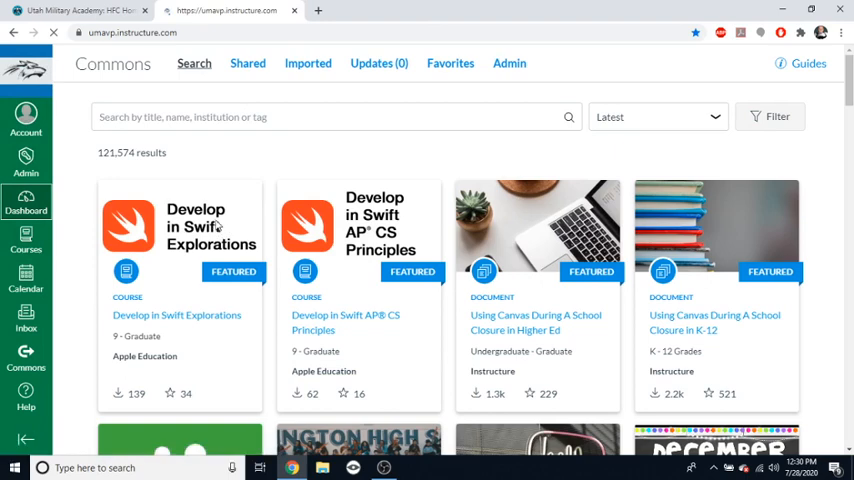
Show the dashboard with two published courses, one unpublished, and empty Coming Up and Recent Feedback
left_click(26, 202)
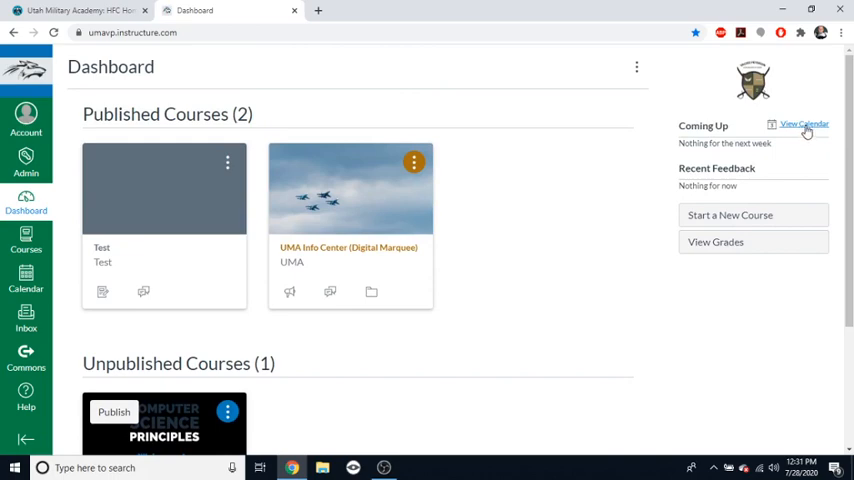
mouse_move(703, 153)
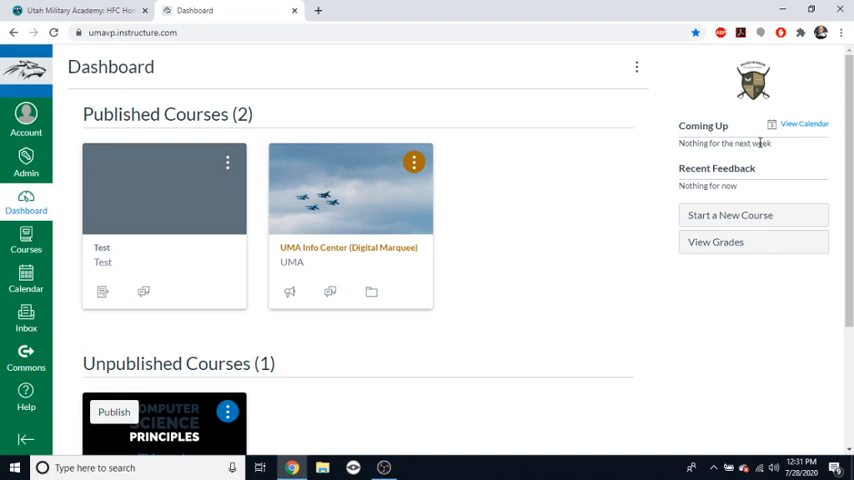
mouse_move(684, 164)
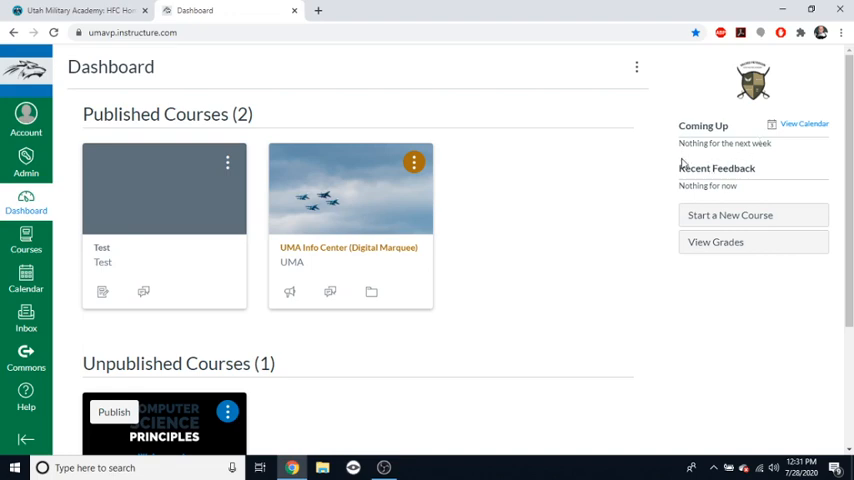
mouse_move(710, 155)
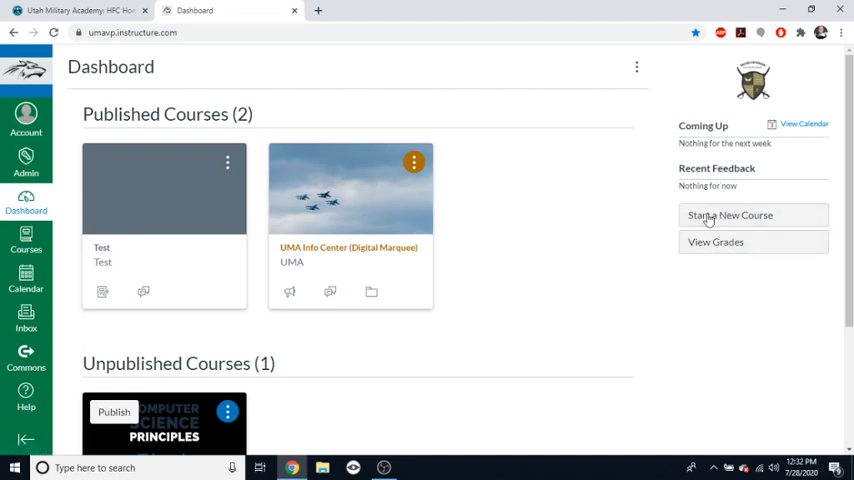
mouse_move(730, 217)
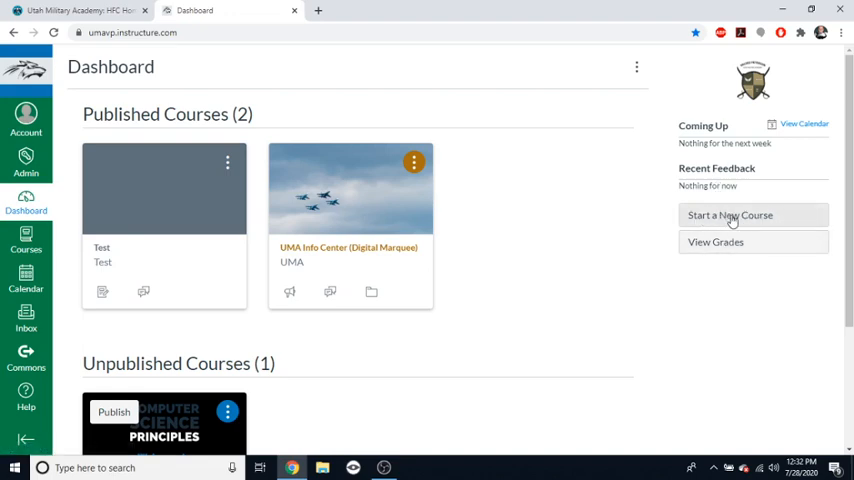
mouse_move(731, 220)
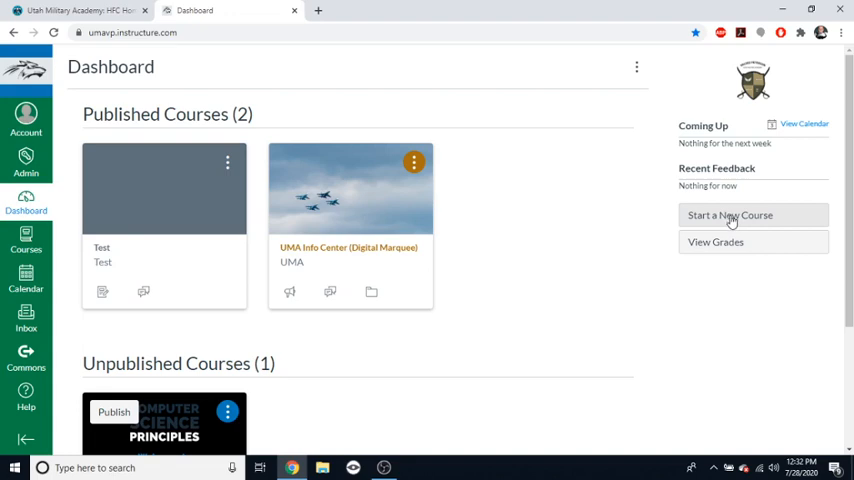
scroll("down", 3)
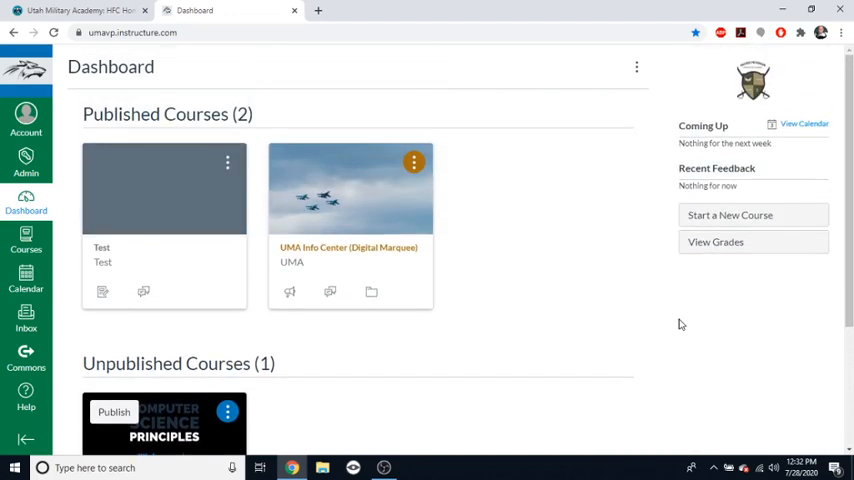
mouse_move(645, 382)
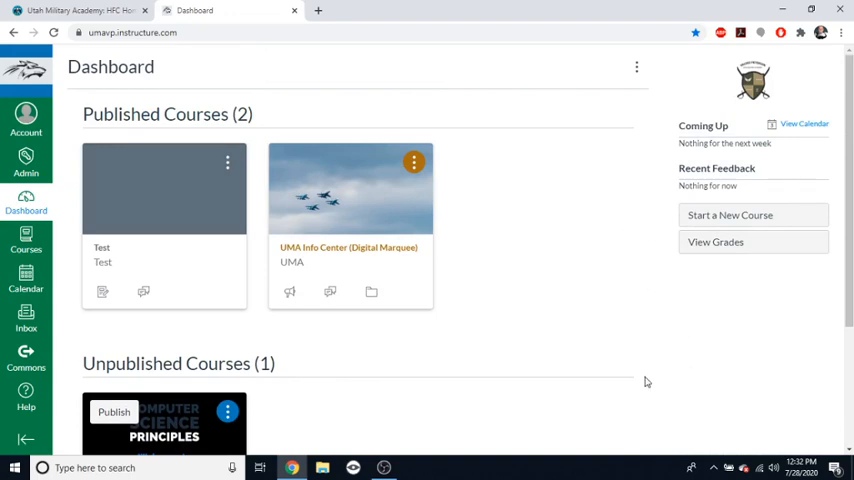
scroll("down", 3)
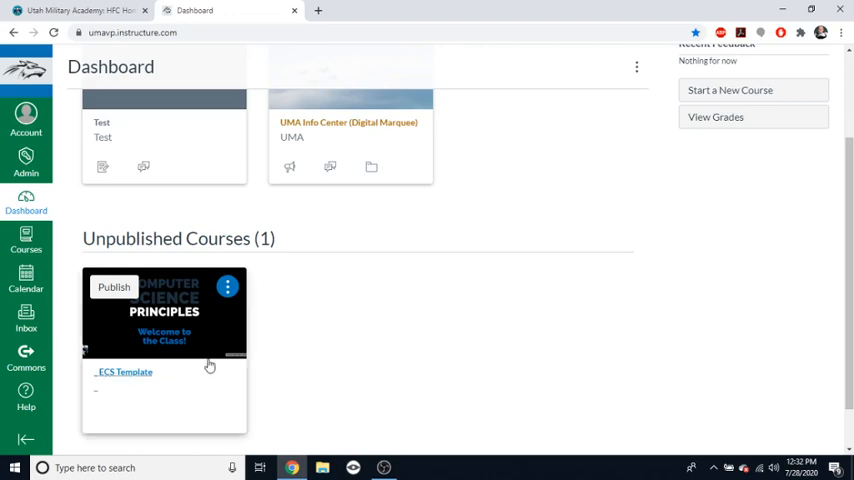
mouse_move(107, 383)
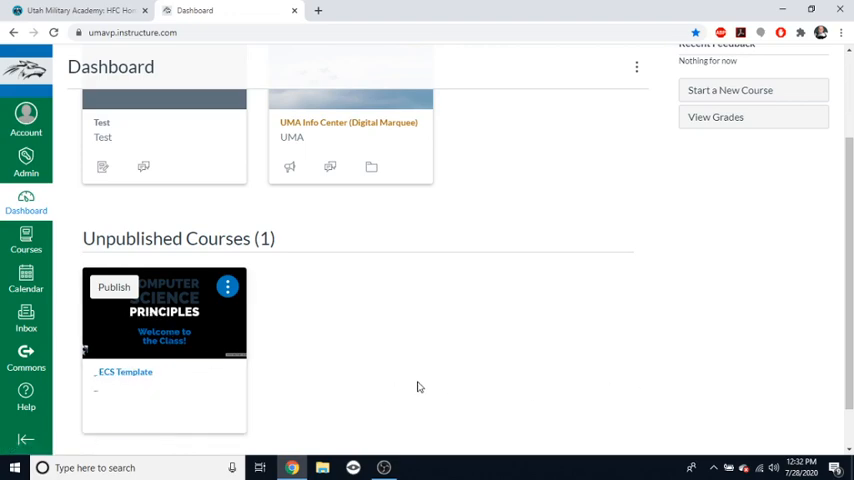
mouse_move(375, 375)
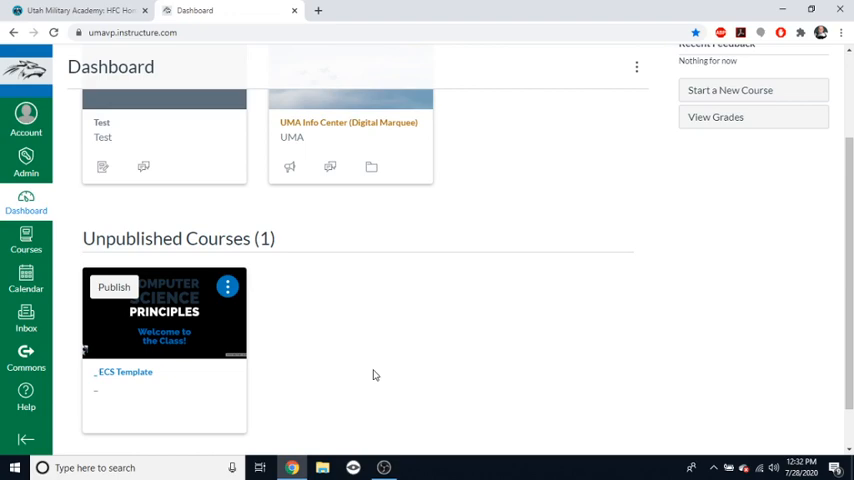
mouse_move(576, 330)
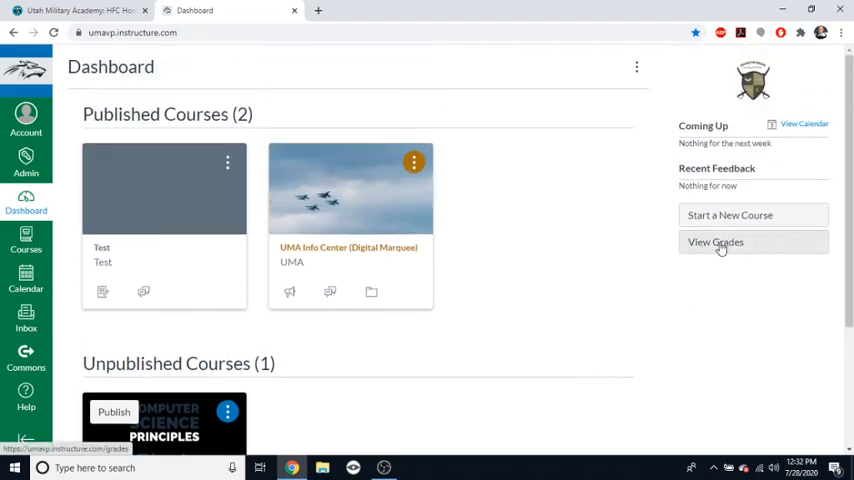
Open View Grades and scroll through the taken and taught courses, mostly without grades
left_click(715, 242)
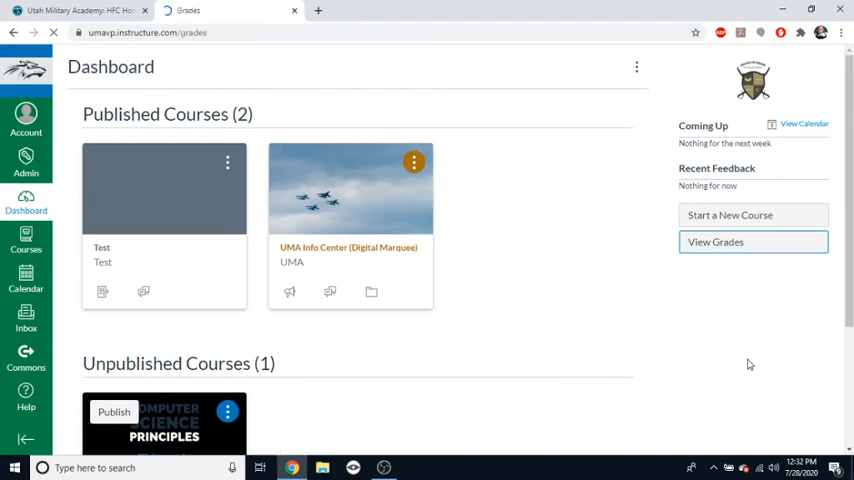
left_click(715, 242)
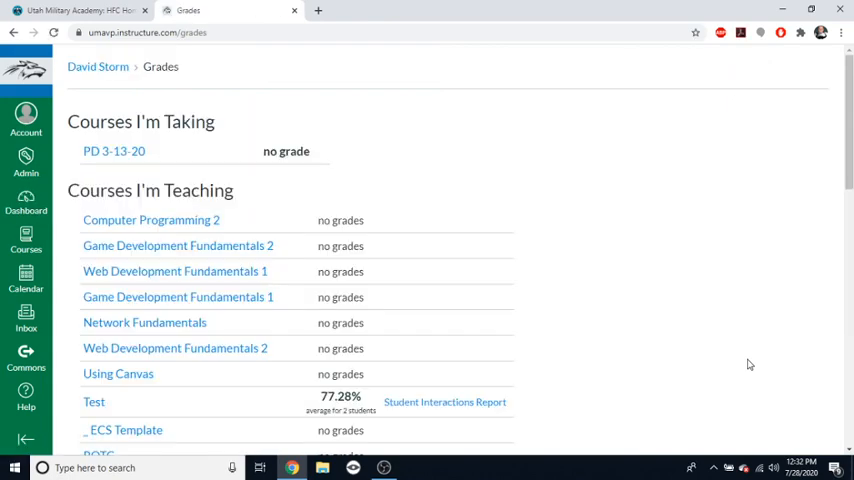
scroll("down", 3)
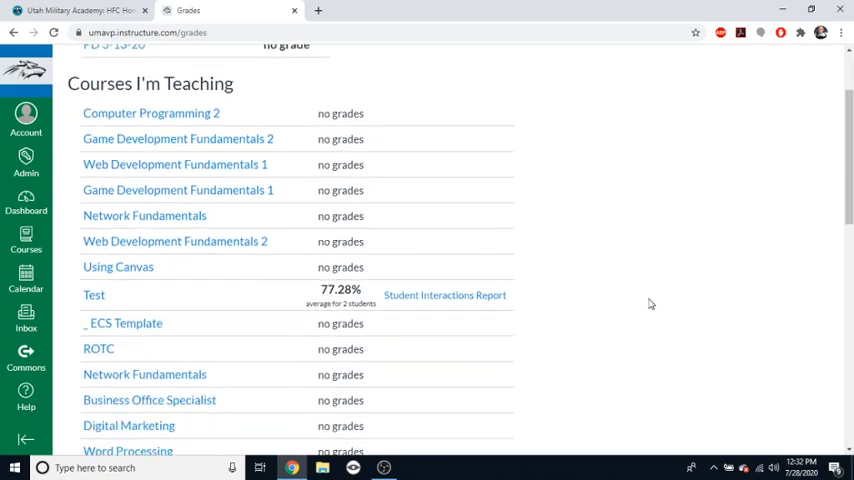
scroll("down", 3)
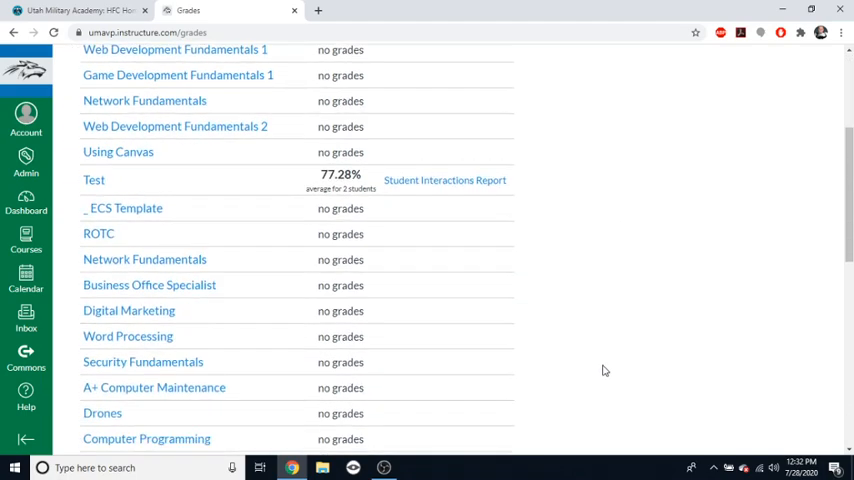
scroll("down", 3)
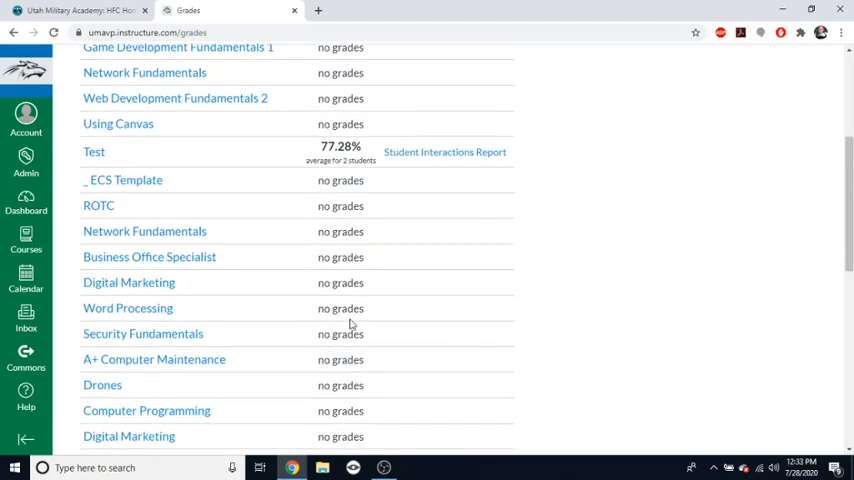
scroll("down", 3)
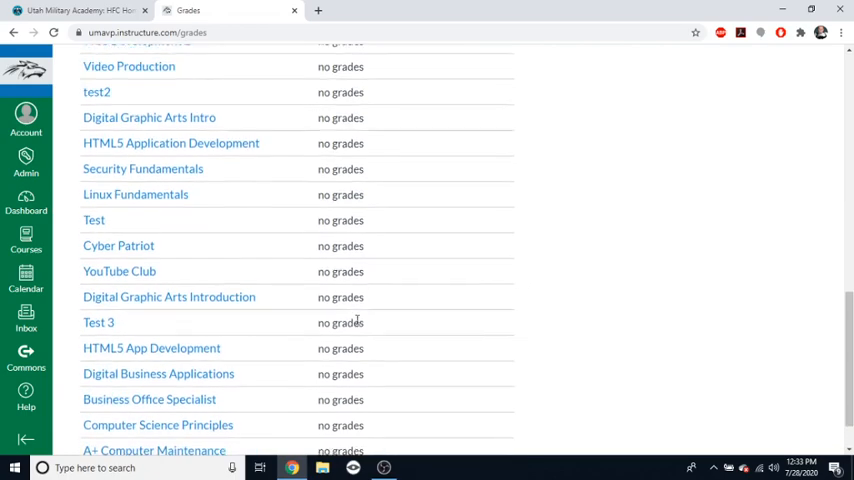
scroll("down", 3)
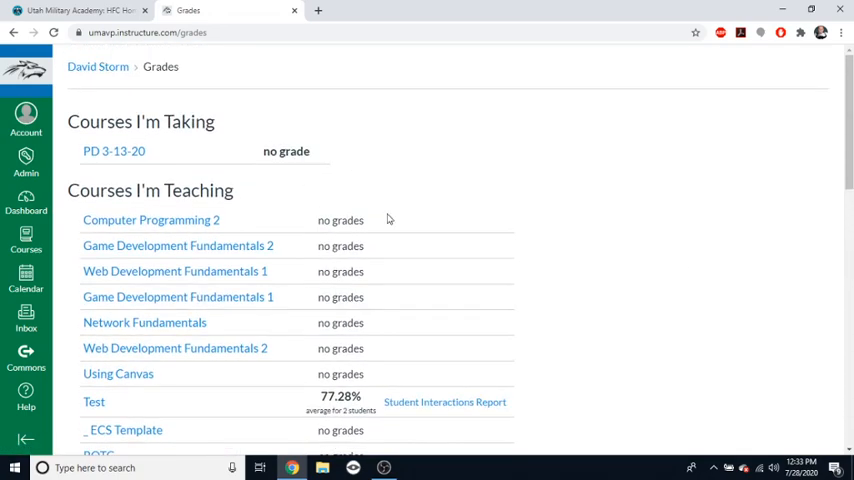
mouse_move(367, 179)
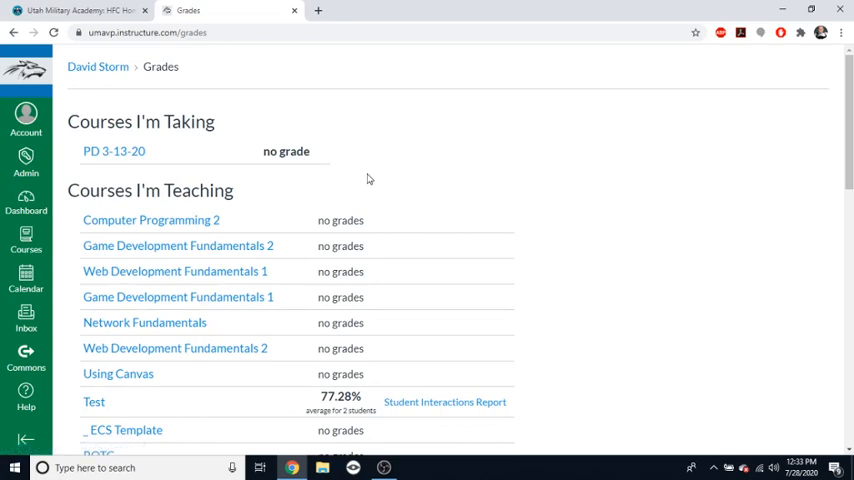
mouse_move(440, 188)
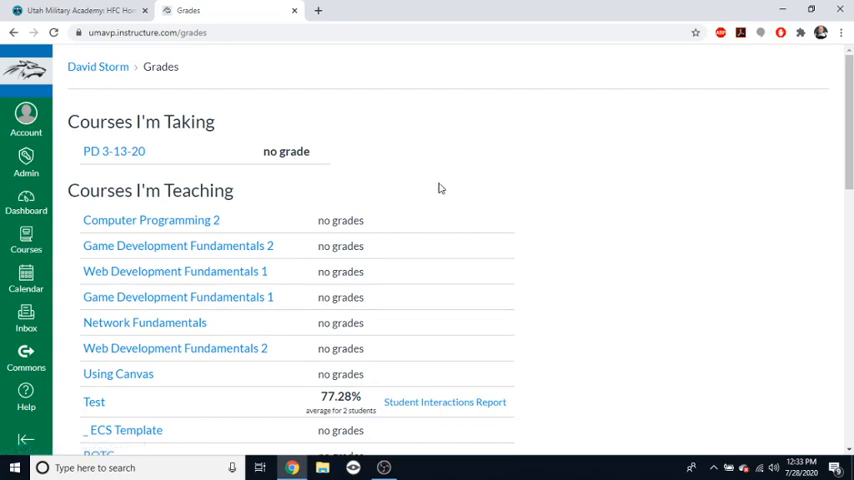